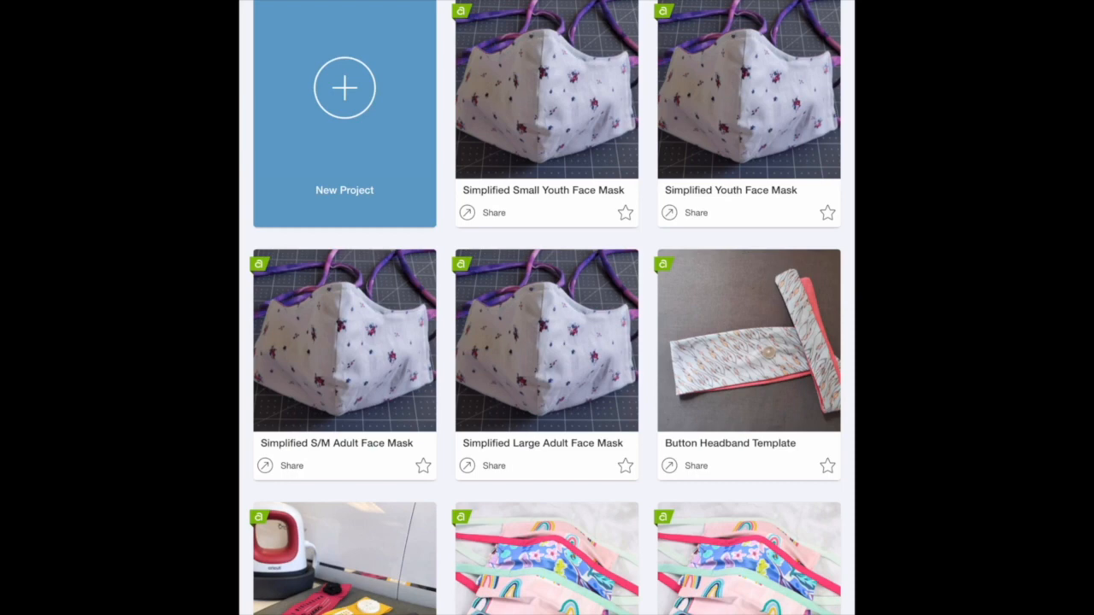
Step: Scroll down through the Ready-to-Make Projects gallery
{"action": "scroll", "scroll_direction": "down", "scroll_amount": 3}
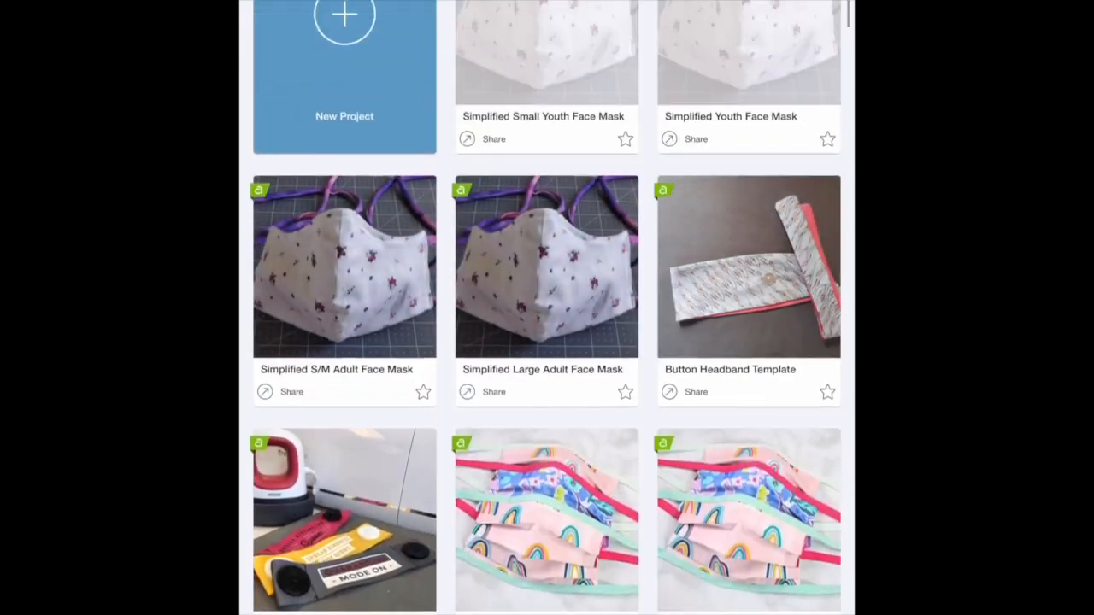
{"action": "scroll", "scroll_direction": "down", "scroll_amount": 3}
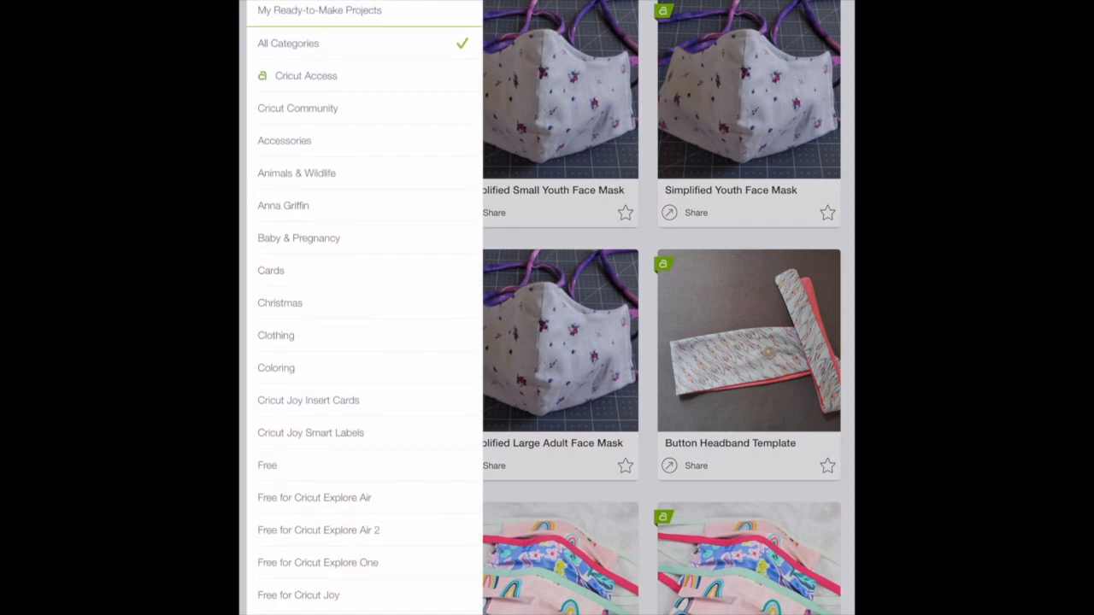
{"action": "scroll", "scroll_direction": "down", "scroll_amount": 3}
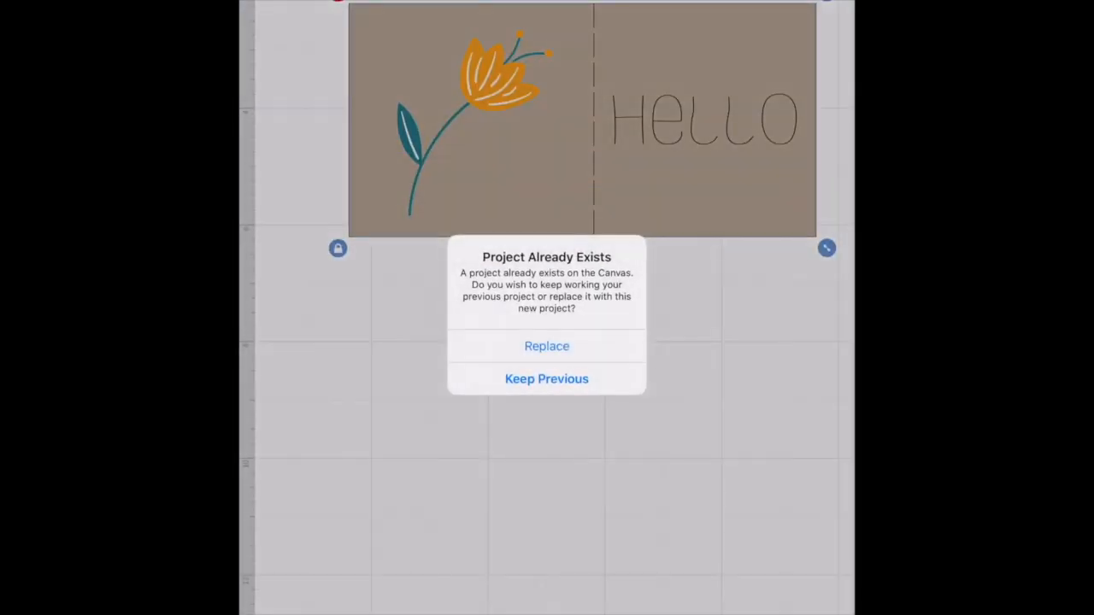
Step: Dismiss the Project Already Exists prompt
{"action": "left_click", "coordinate": [546, 346]}
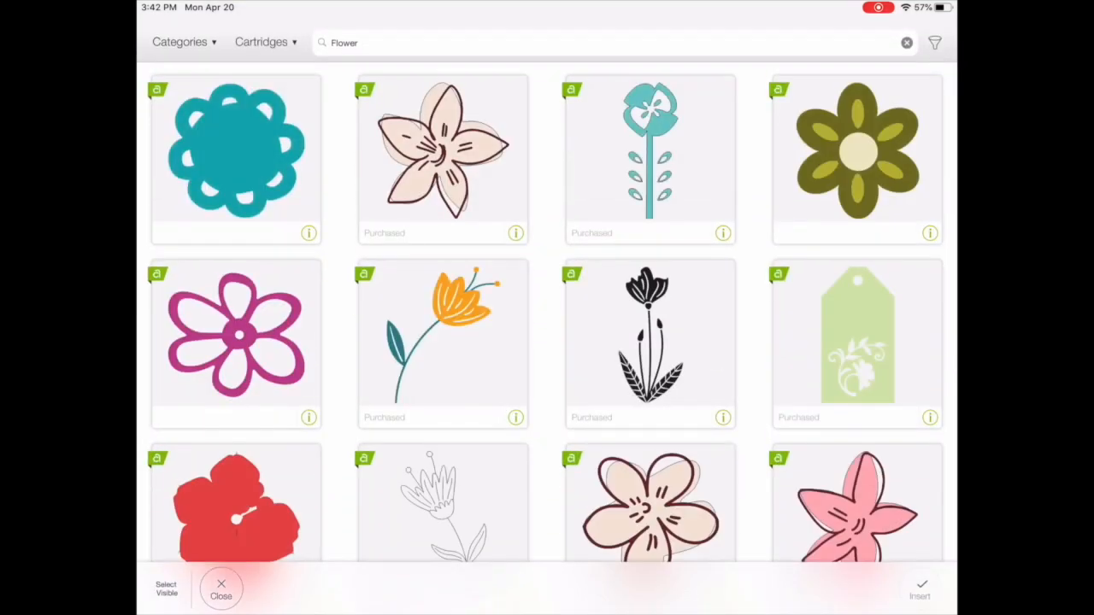
Step: Select the orange flower with the teal stem and show the image filter options
{"action": "left_click", "coordinate": [442, 342]}
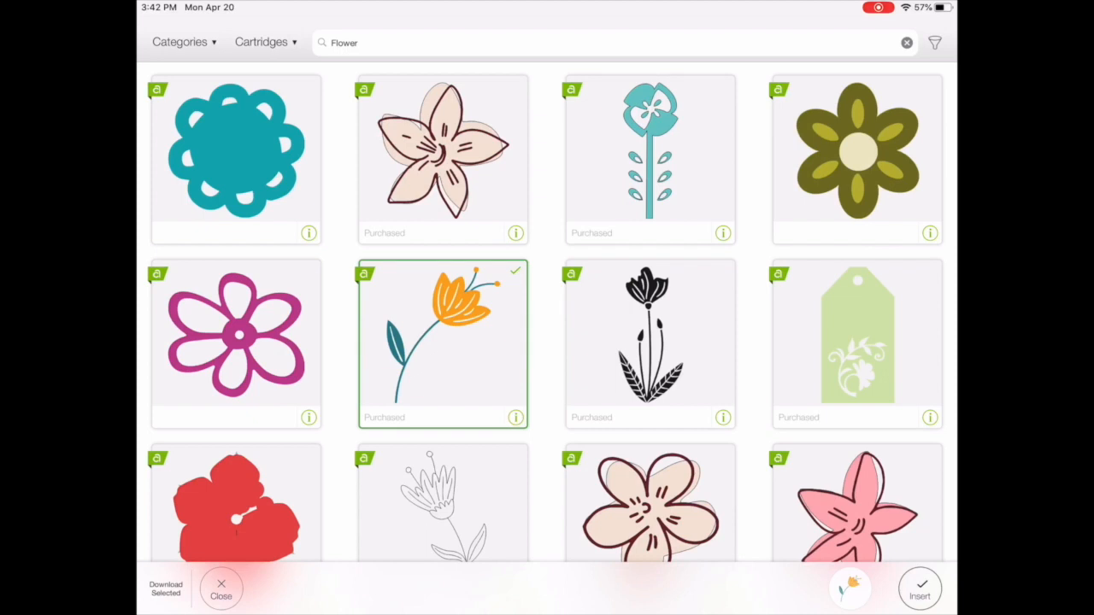
{"action": "left_click", "coordinate": [934, 41]}
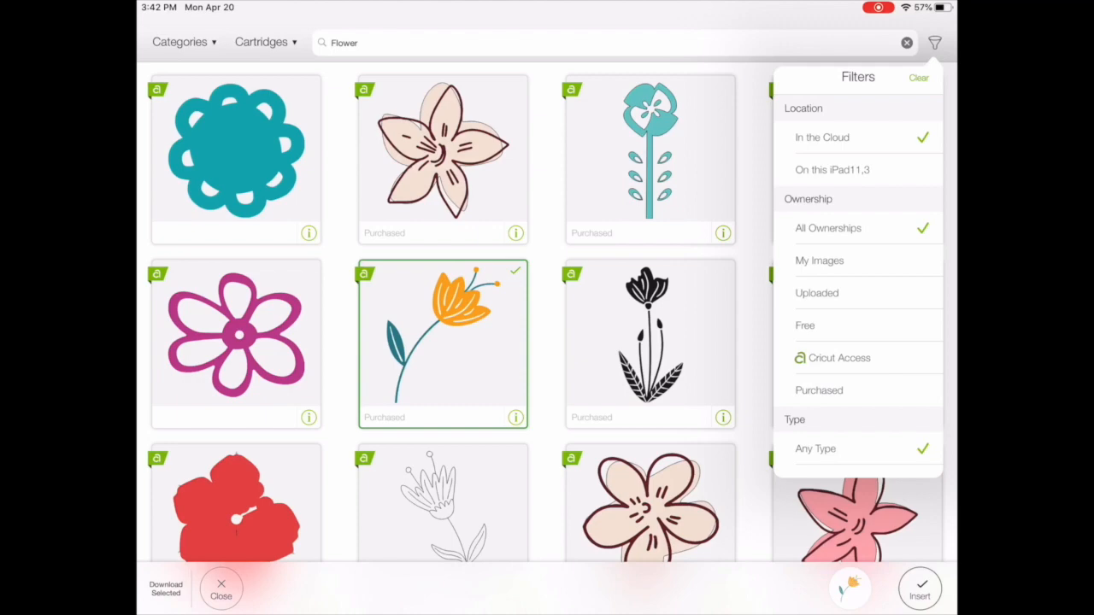
Step: Filter the Flower results to Borders within My Images, then close the filters
{"action": "left_click", "coordinate": [838, 357]}
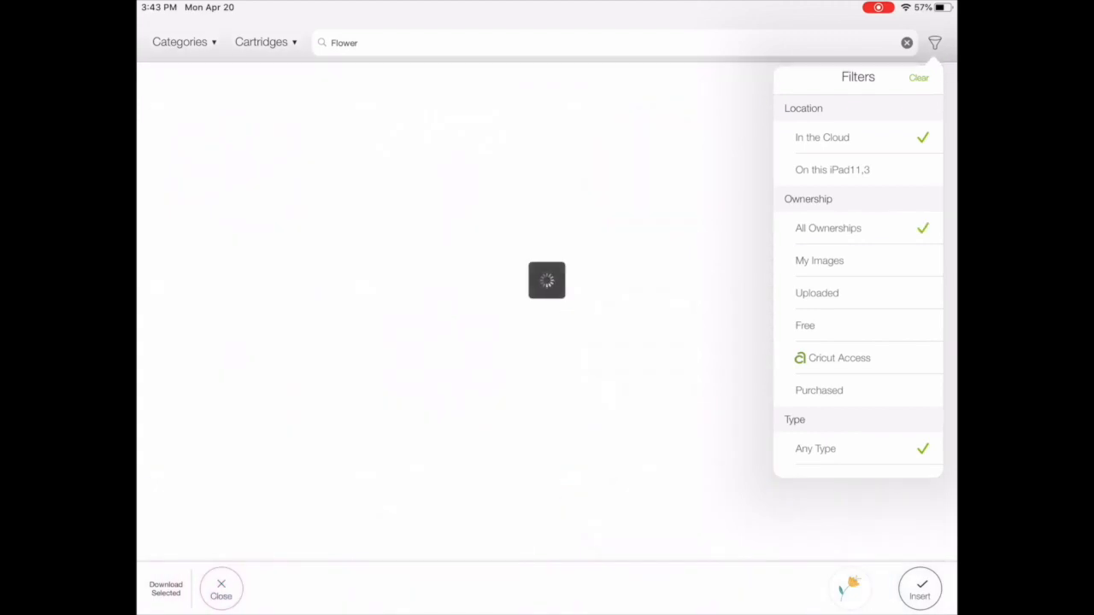
{"action": "left_click", "coordinate": [819, 261]}
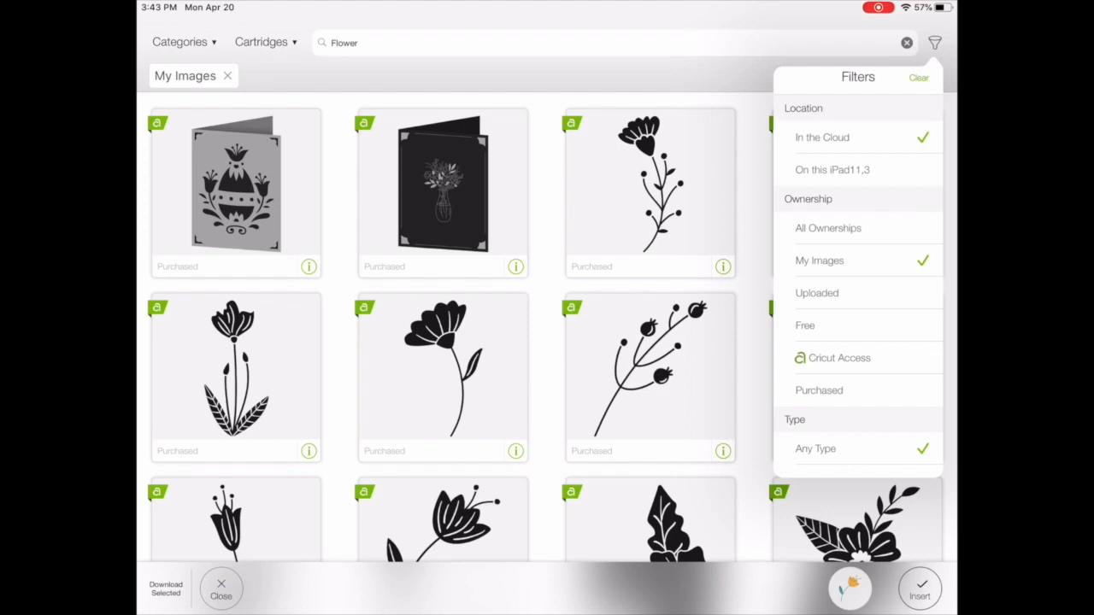
{"action": "left_click", "coordinate": [816, 292]}
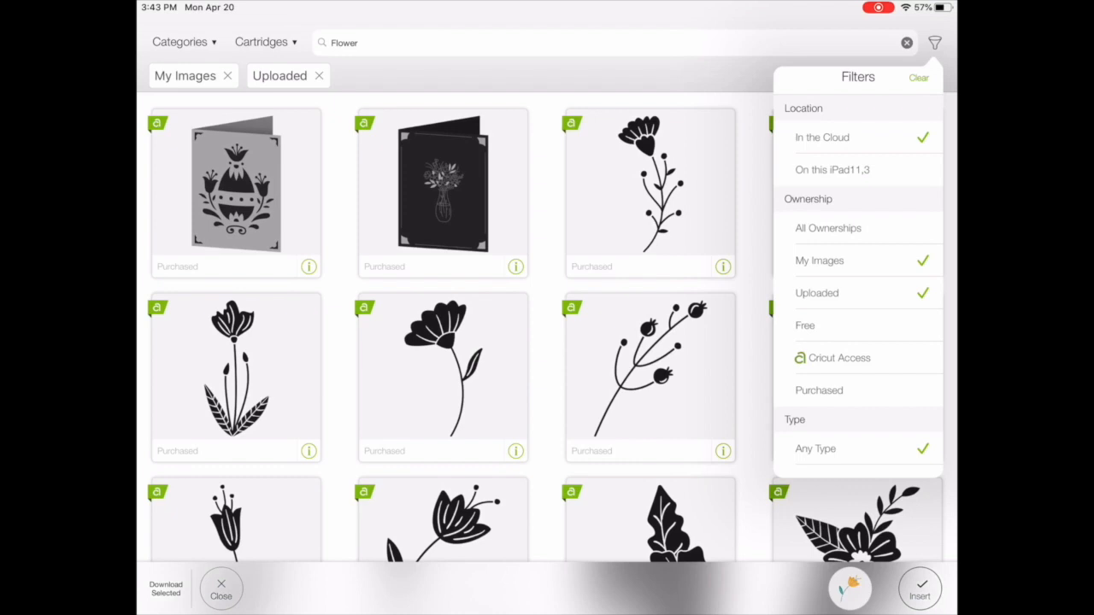
{"action": "left_click", "coordinate": [838, 357]}
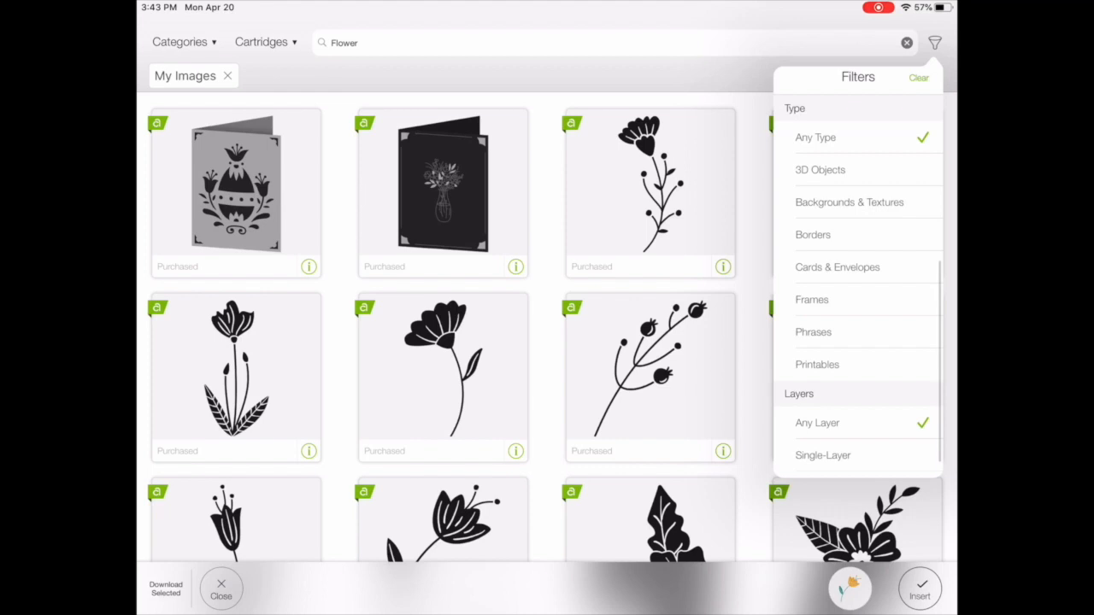
{"action": "left_click", "coordinate": [849, 202]}
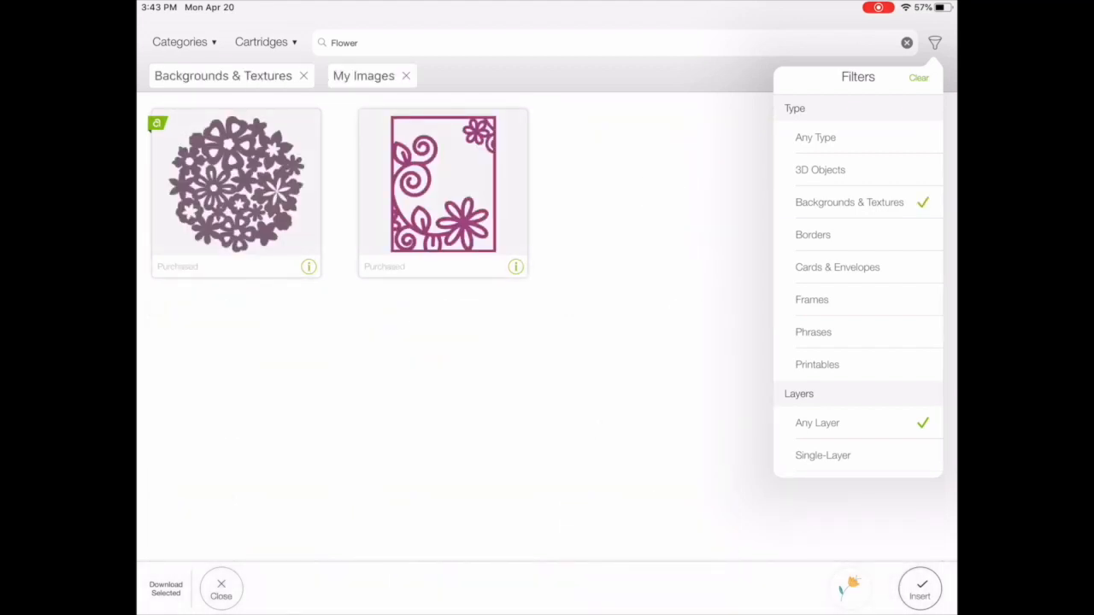
{"action": "left_click", "coordinate": [812, 234]}
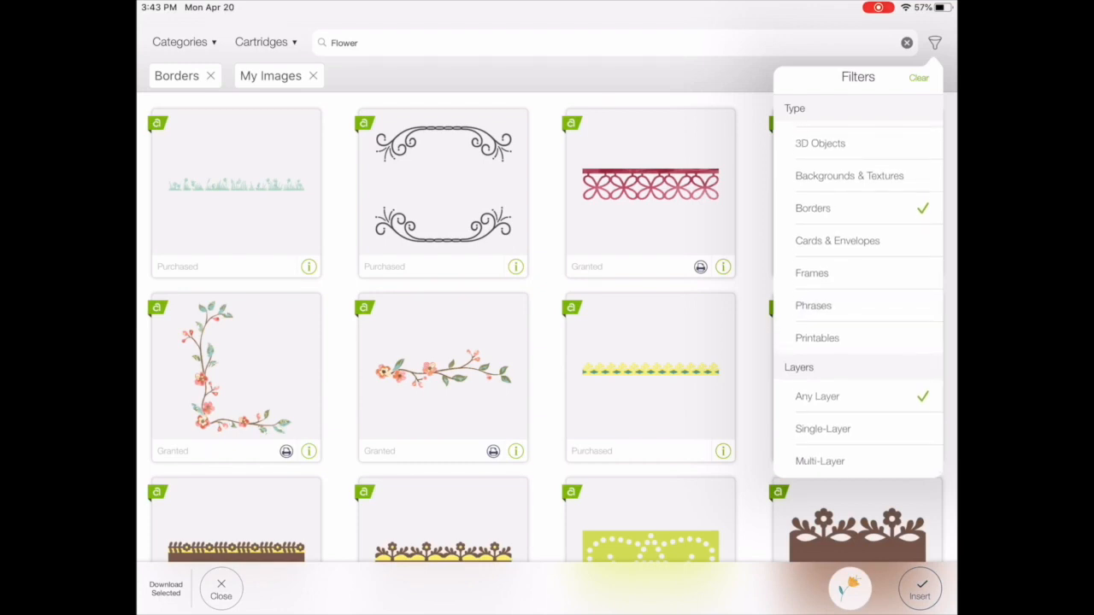
{"action": "left_click", "coordinate": [934, 43]}
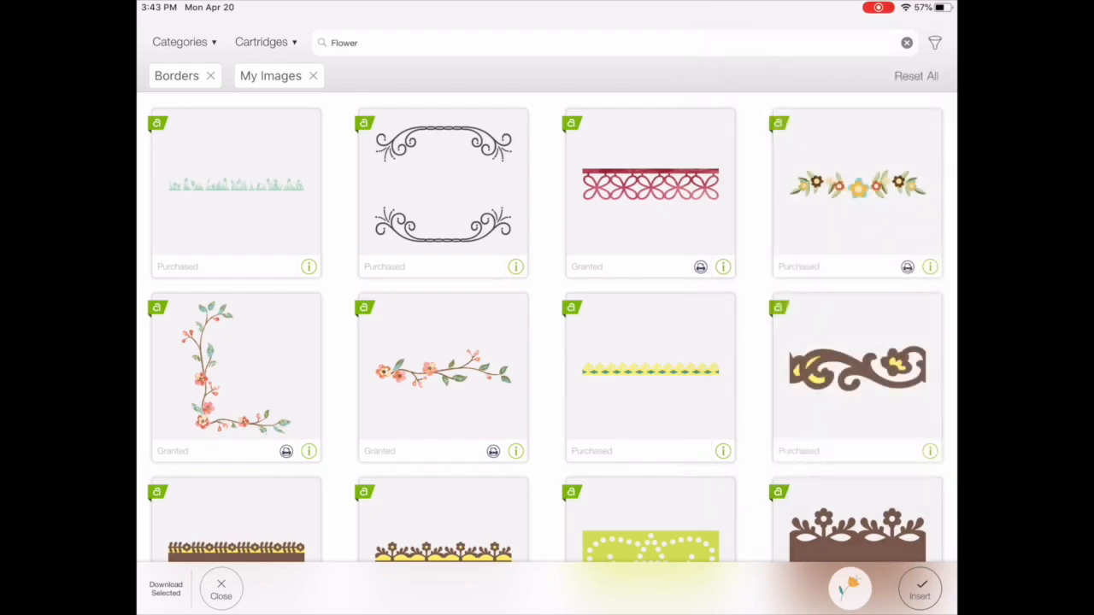
{"action": "left_click", "coordinate": [260, 41]}
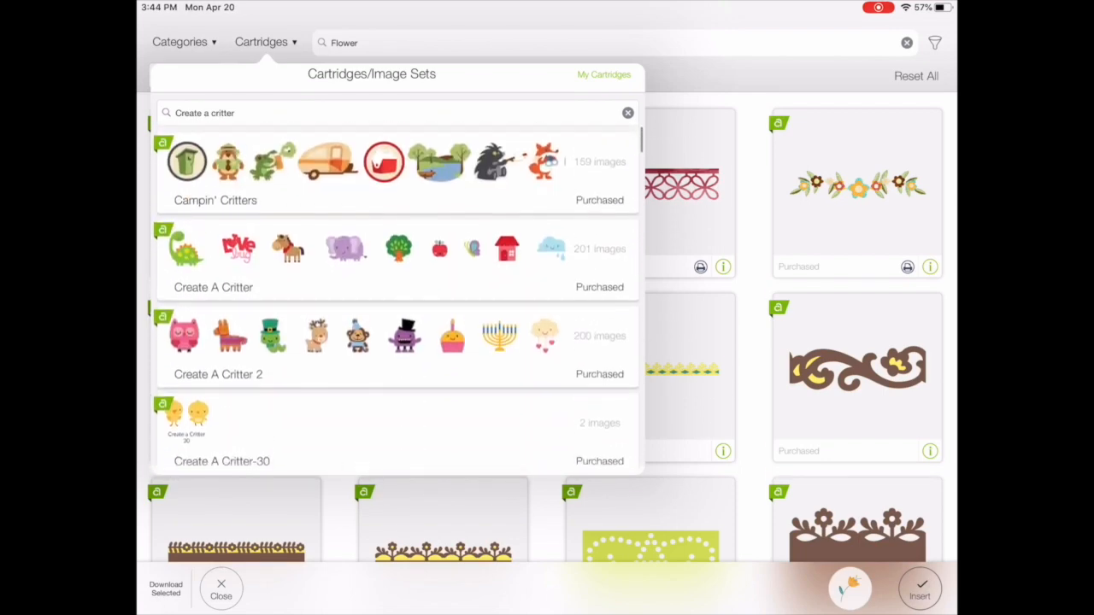
Step: Pick the hedgehog from Create A Critter, clearing Borders and My Images, and insert it with the flower
{"action": "left_click", "coordinate": [213, 287]}
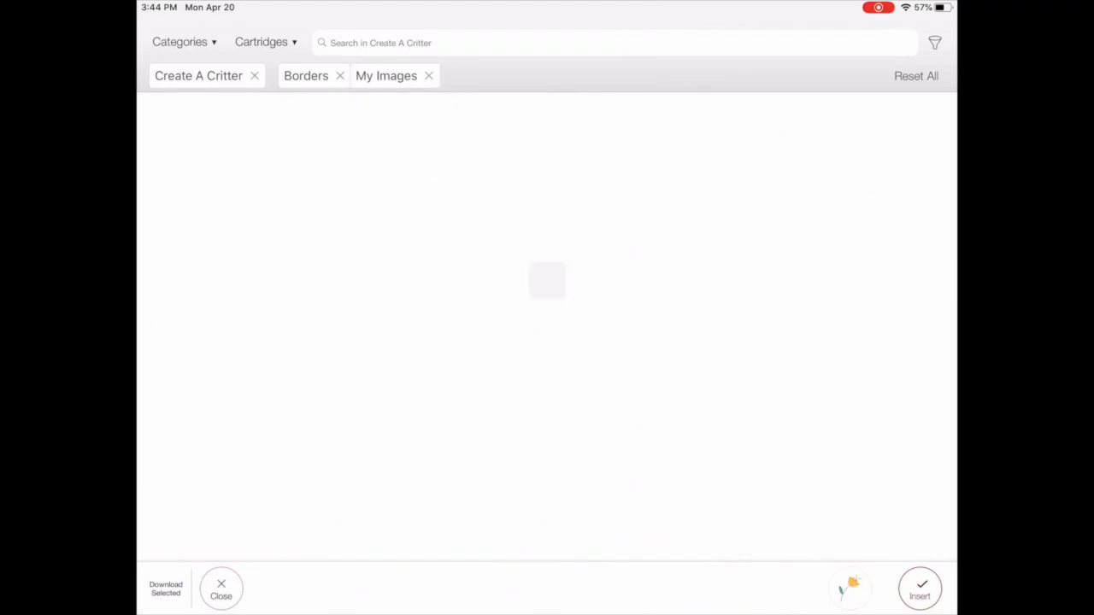
{"action": "left_click", "coordinate": [340, 75]}
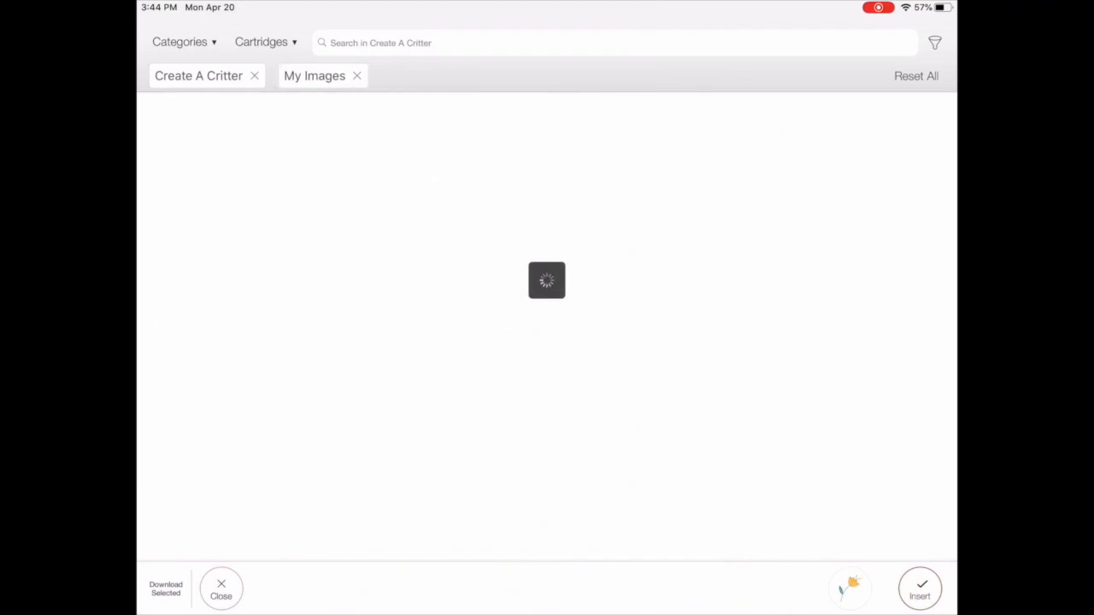
{"action": "left_click", "coordinate": [357, 75]}
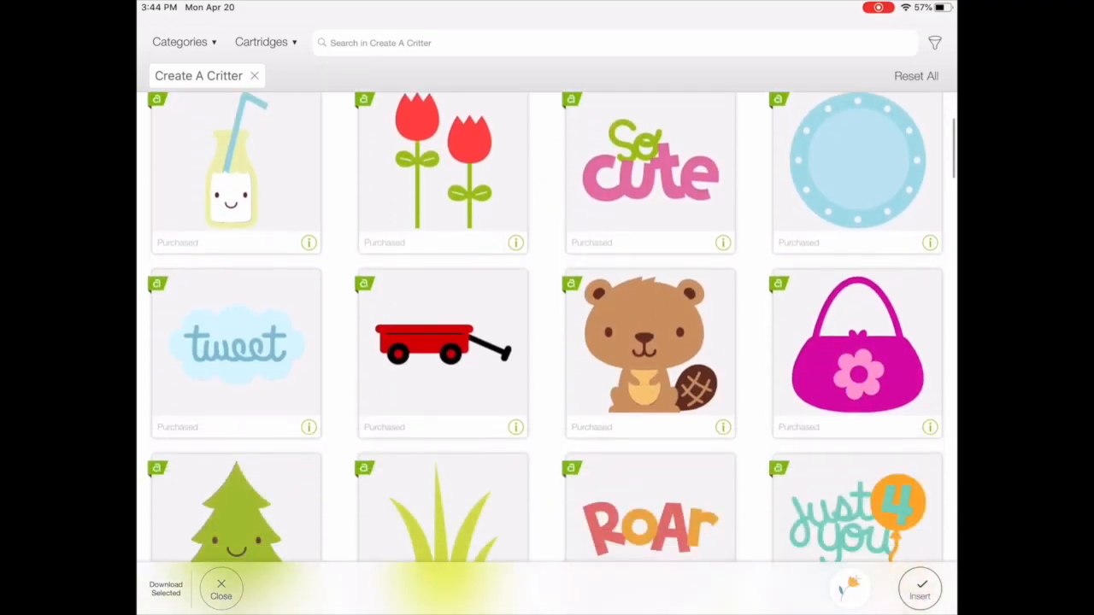
{"action": "scroll", "scroll_direction": "down", "scroll_amount": 3}
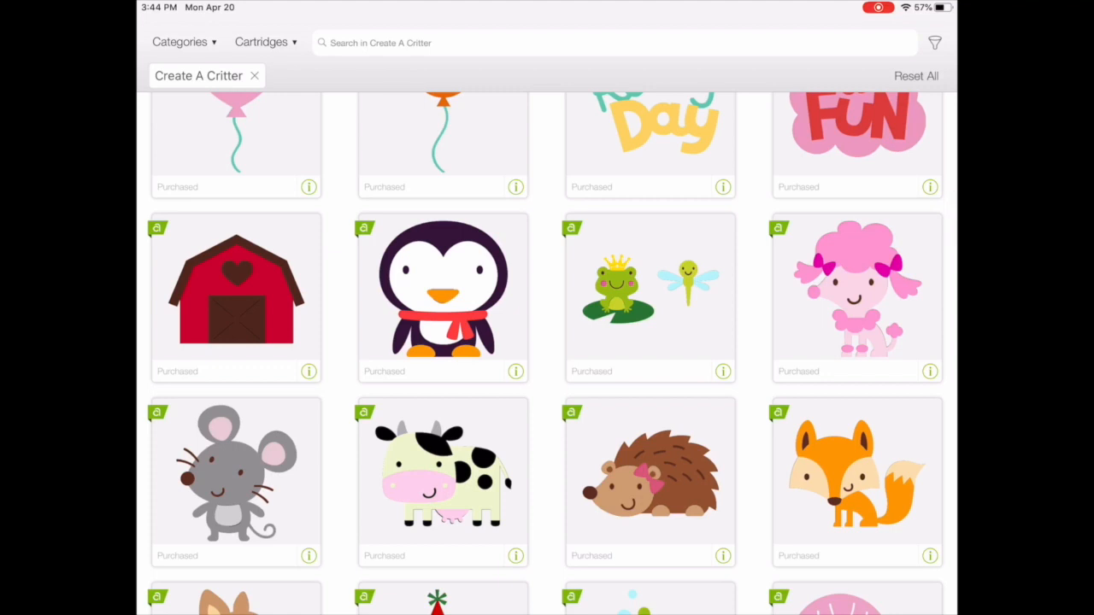
{"action": "left_click", "coordinate": [443, 297]}
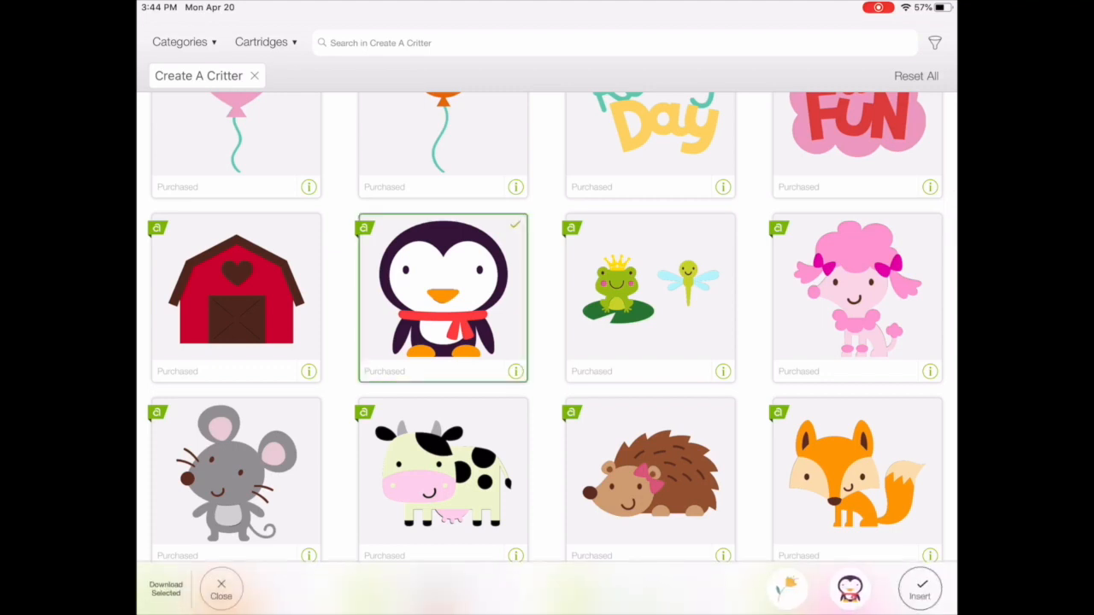
{"action": "left_click", "coordinate": [442, 296]}
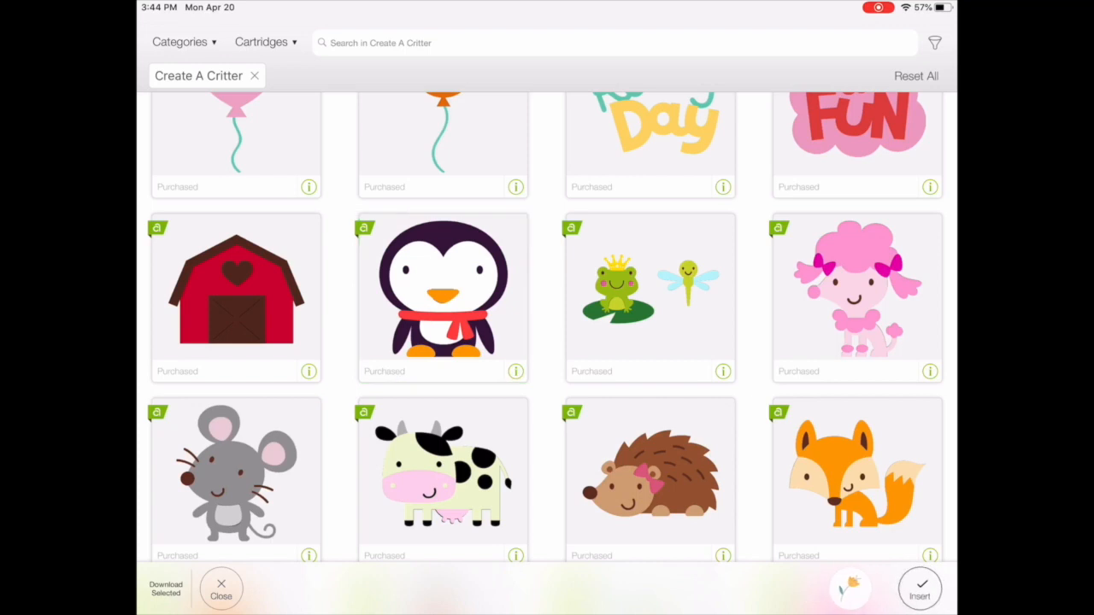
{"action": "left_click", "coordinate": [649, 474]}
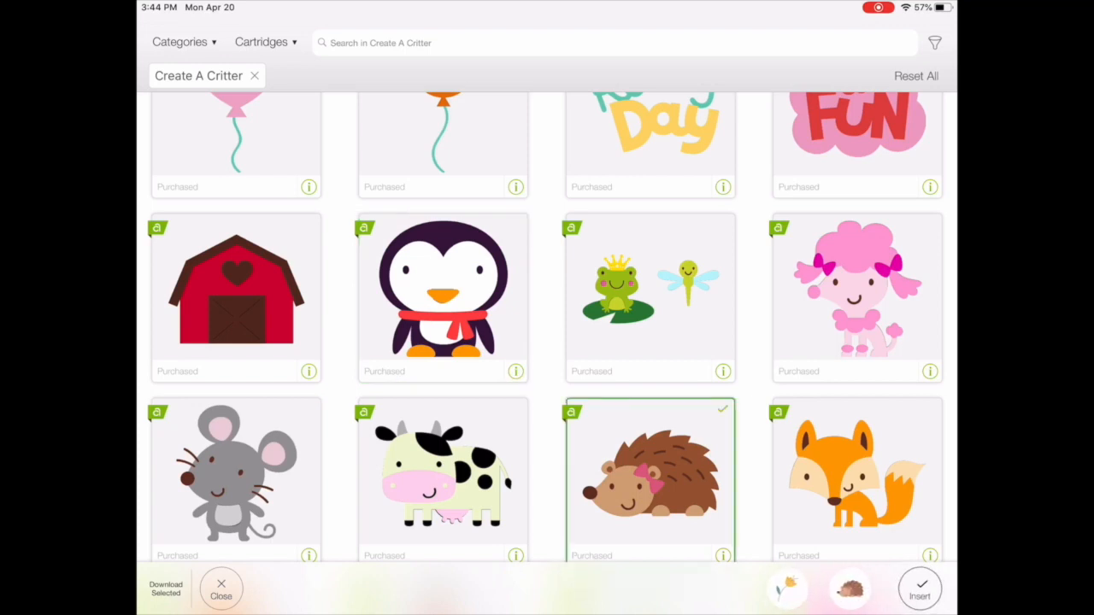
{"action": "left_click", "coordinate": [919, 588]}
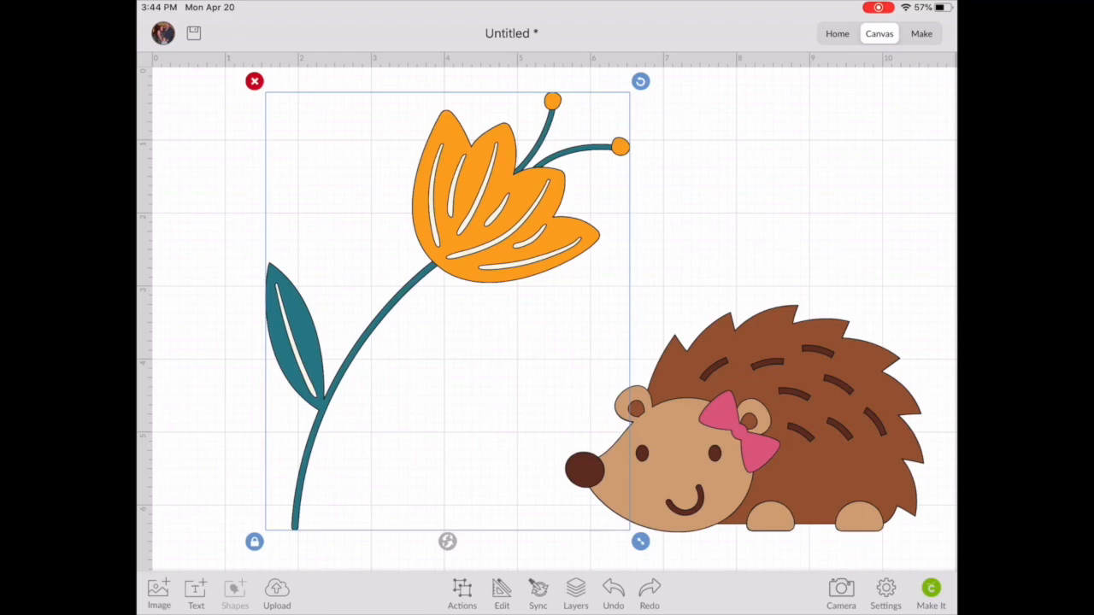
Step: Shrink the flower and resize the hedgehog to about 3.75 × 2.38 beside it
{"action": "left_click_drag", "start_coordinate": [640, 541], "coordinate": [442, 303]}
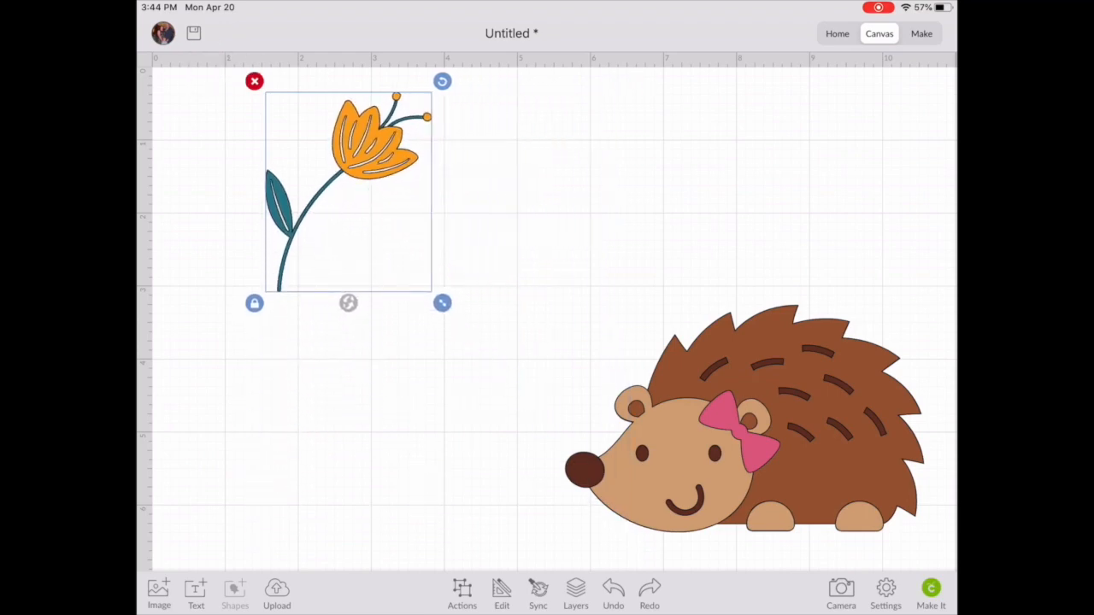
{"action": "left_click_drag", "start_coordinate": [752, 418], "coordinate": [615, 277]}
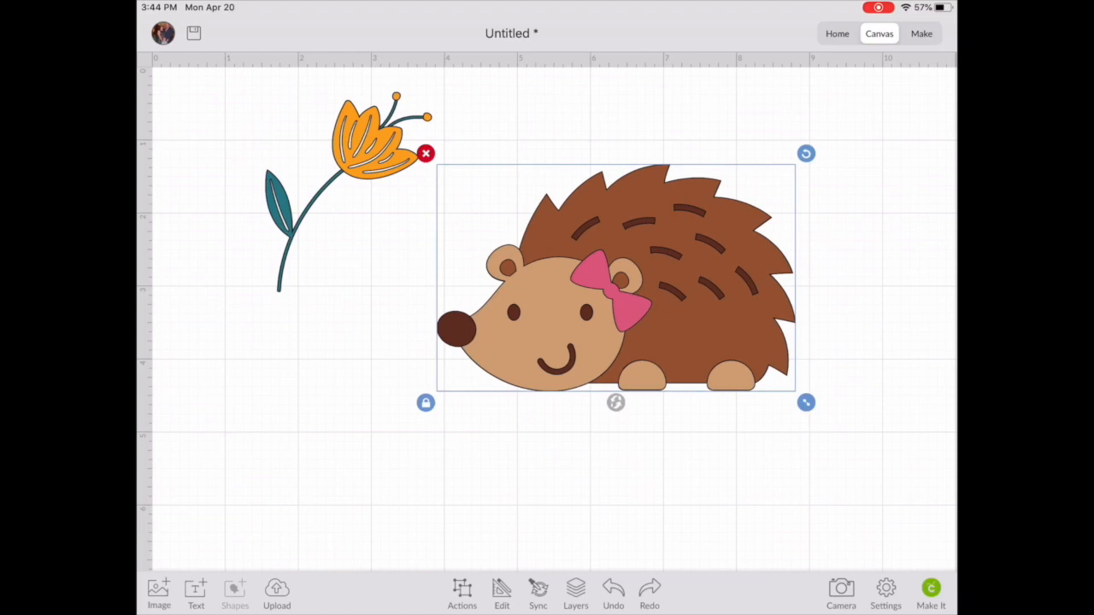
{"action": "left_click", "coordinate": [502, 594]}
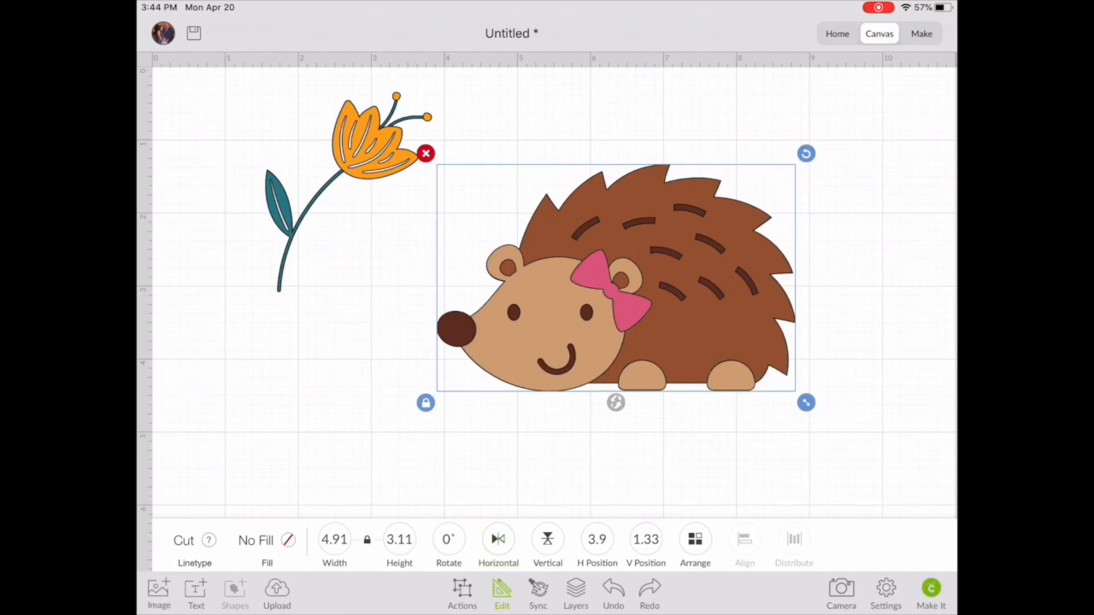
{"action": "left_click", "coordinate": [546, 539]}
{"action": "type", "text": "1"}
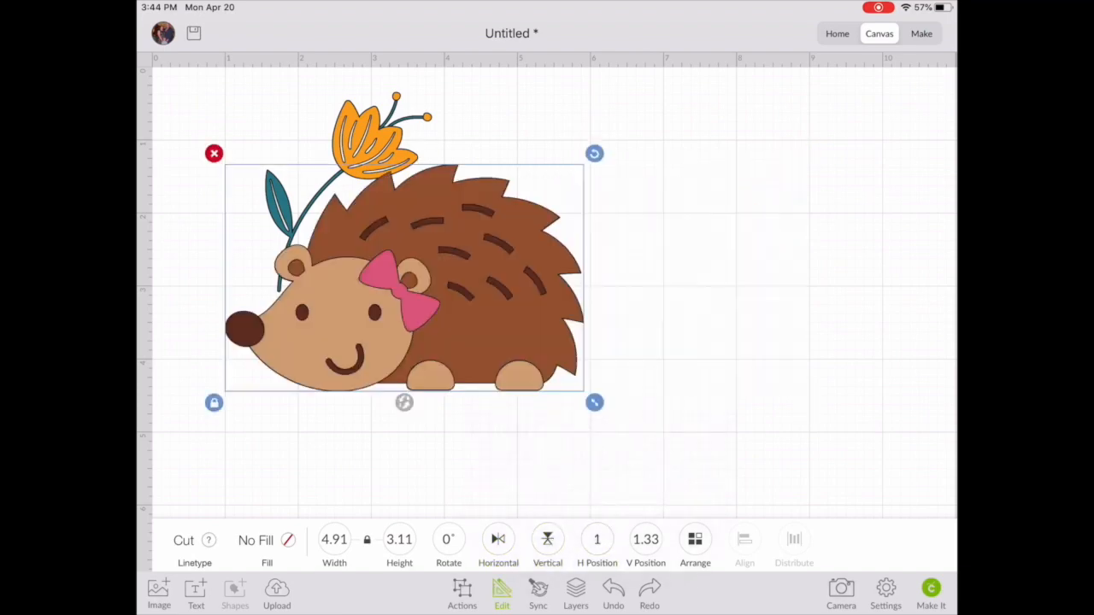
{"action": "left_click", "coordinate": [645, 539]}
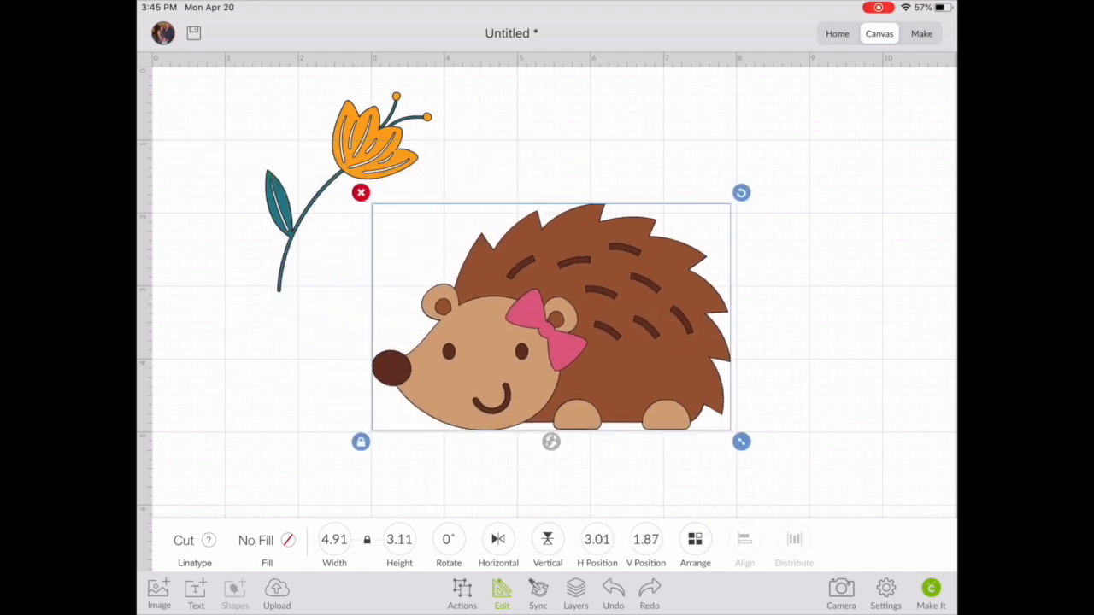
{"action": "left_click", "coordinate": [694, 539]}
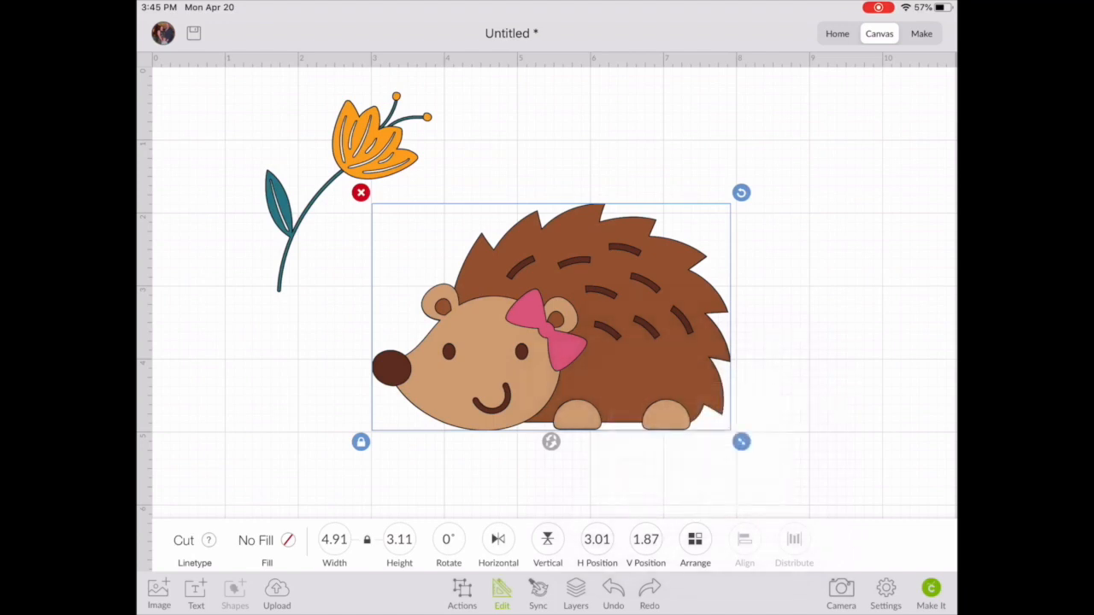
{"action": "left_click_drag", "start_coordinate": [740, 441], "coordinate": [656, 388]}
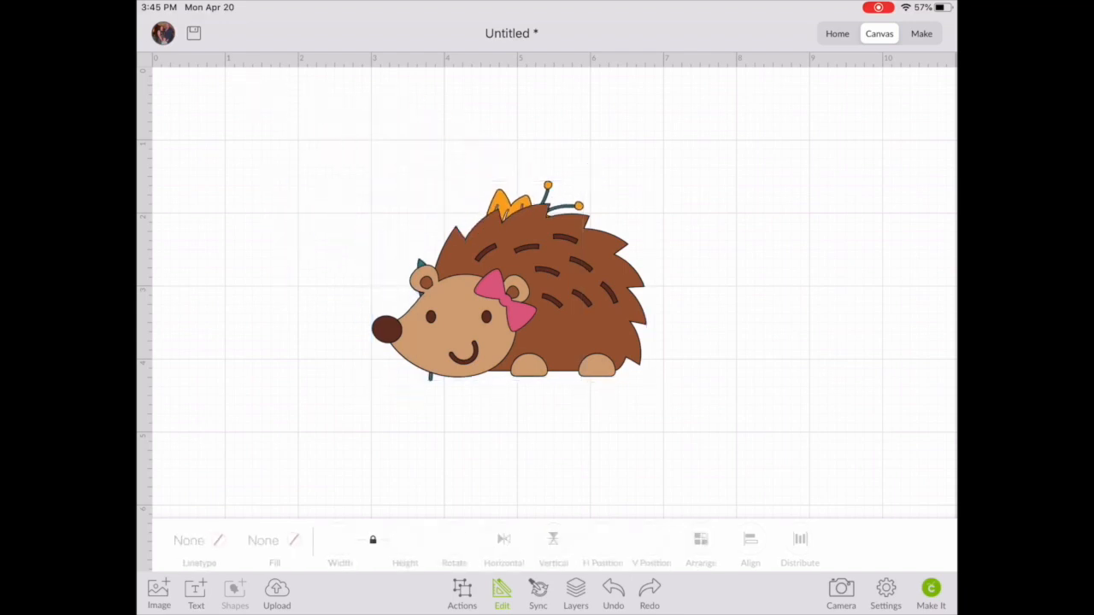
{"action": "left_click", "coordinate": [744, 539]}
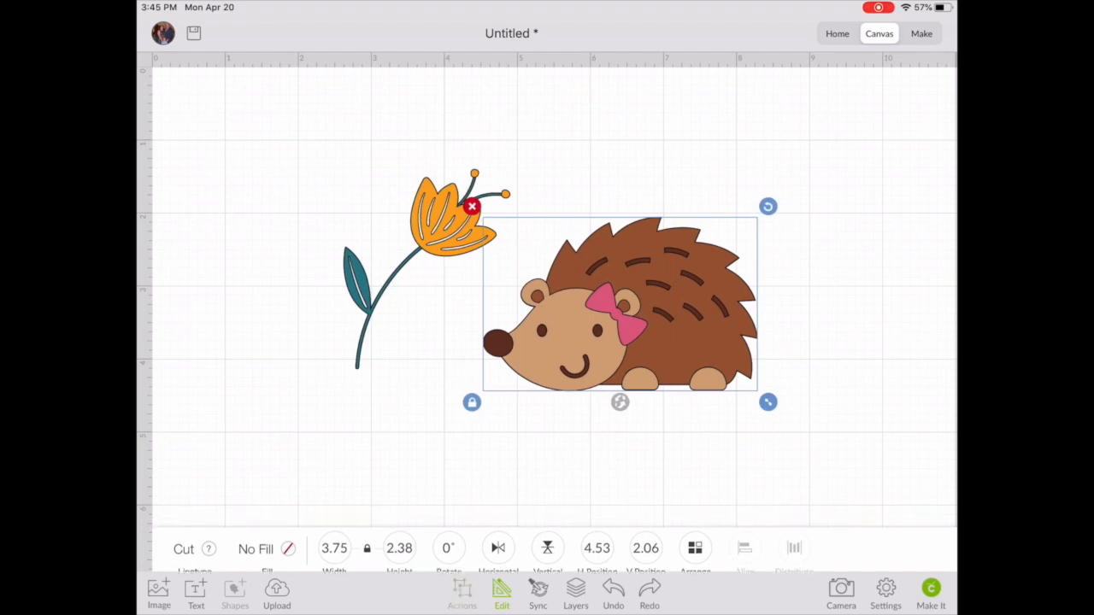
Step: Open the Layers panel from Actions to list the Hedgehog and Flower groups
{"action": "left_click", "coordinate": [461, 594]}
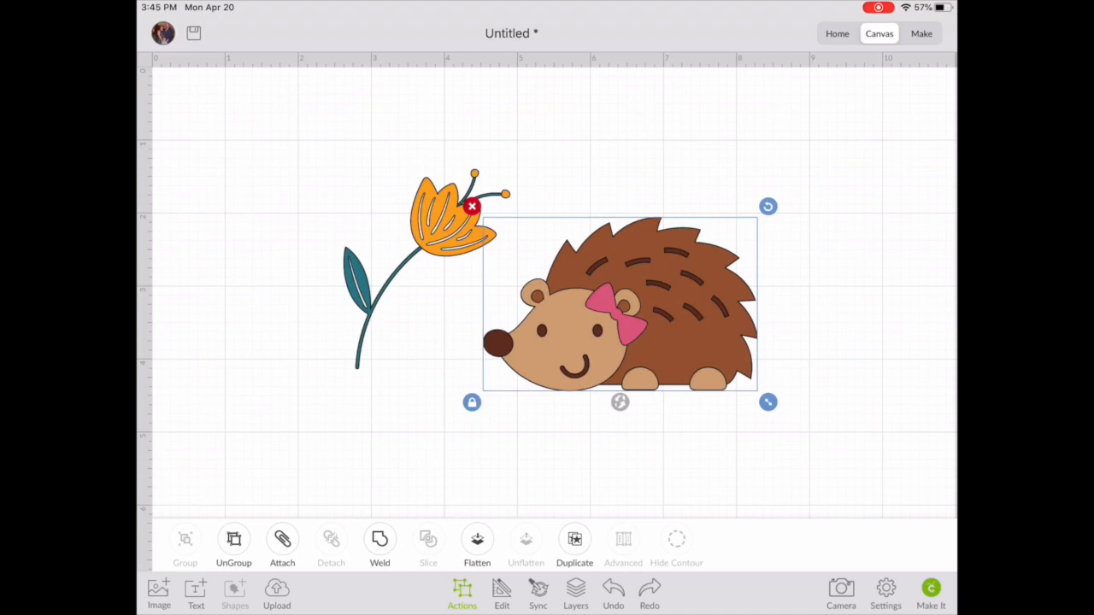
{"action": "left_click", "coordinate": [575, 593]}
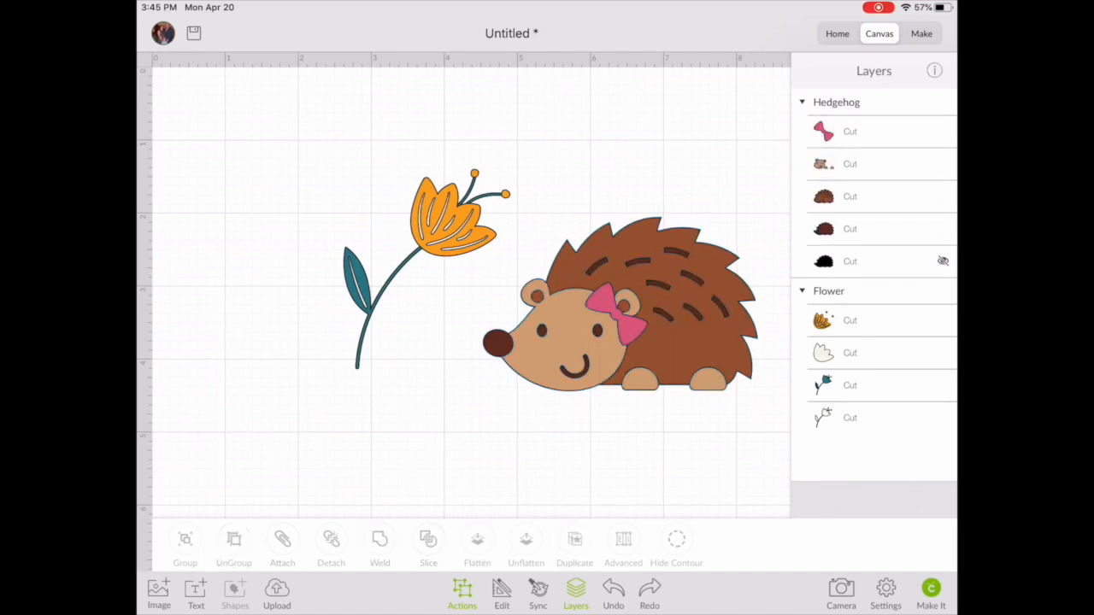
{"action": "left_click", "coordinate": [849, 196]}
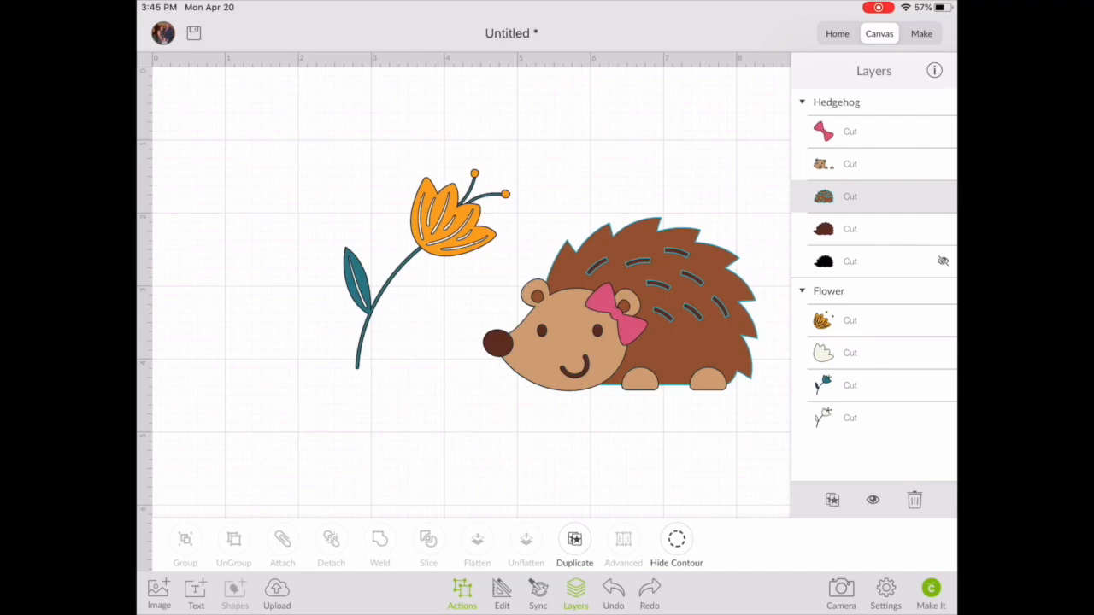
{"action": "left_click", "coordinate": [676, 547]}
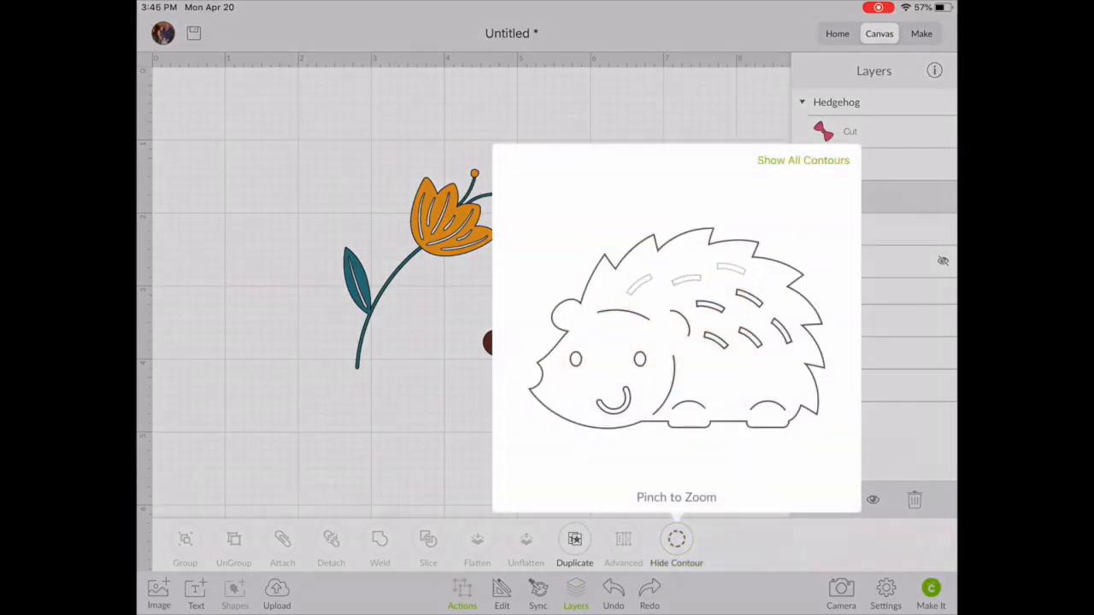
{"action": "left_click", "coordinate": [676, 546]}
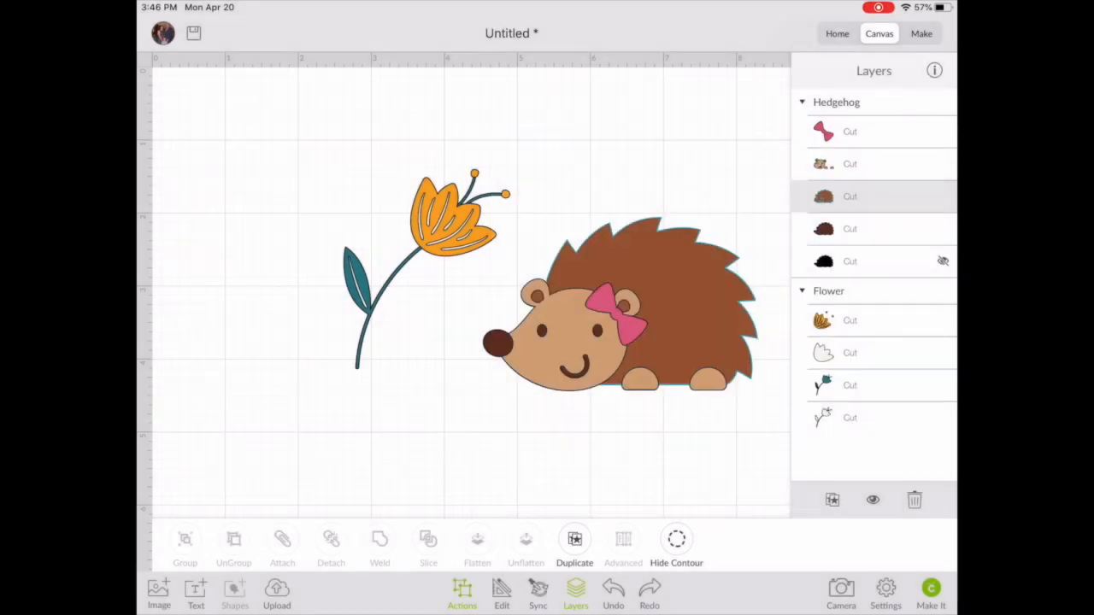
{"action": "left_click", "coordinate": [616, 299]}
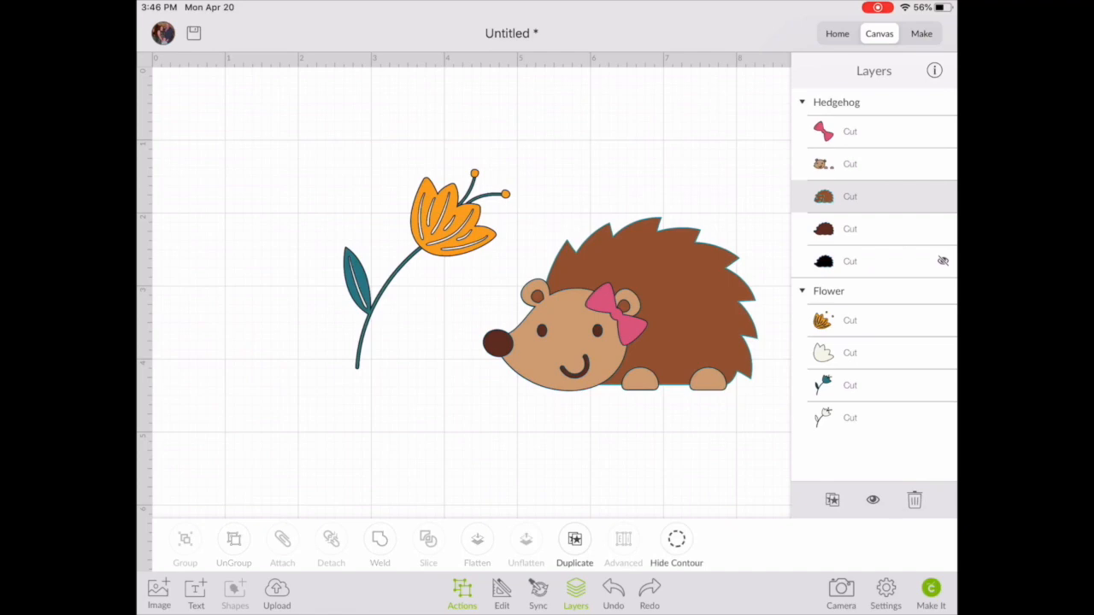
{"action": "left_click", "coordinate": [676, 539]}
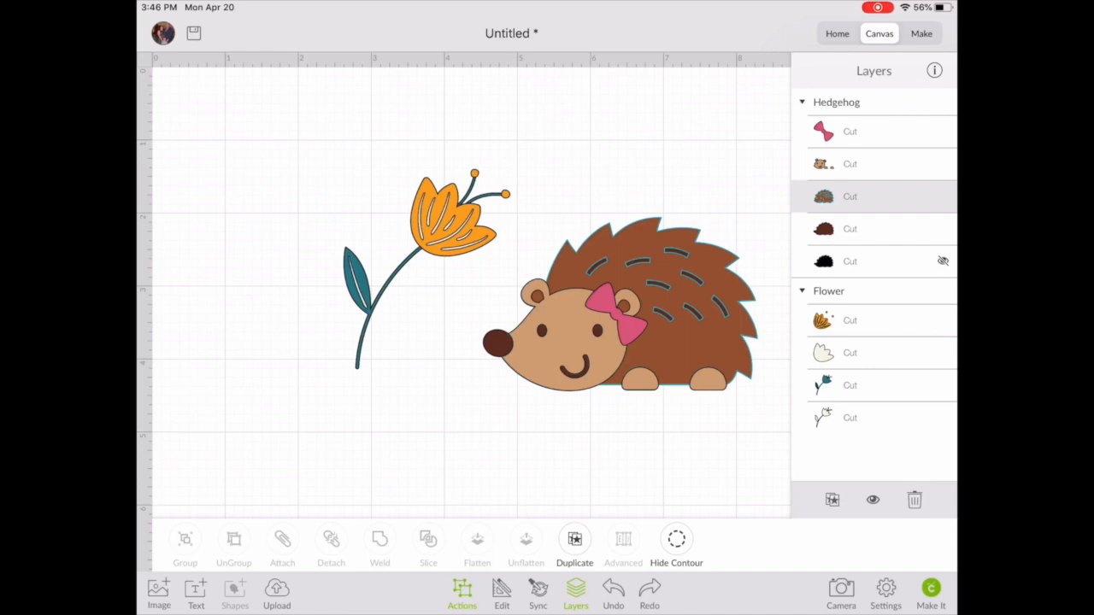
{"action": "left_click", "coordinate": [942, 195]}
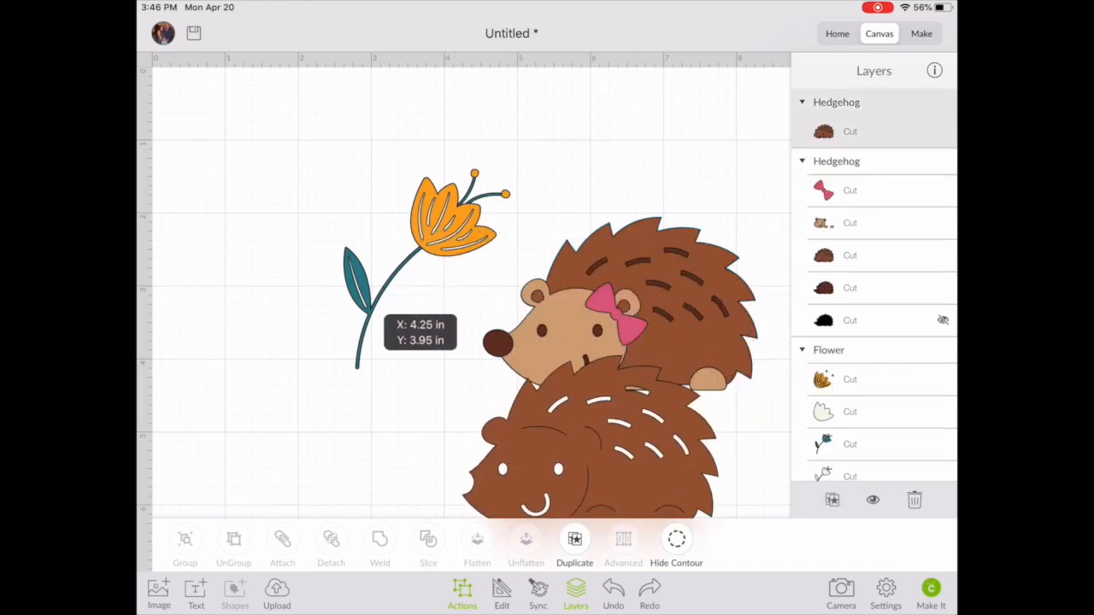
{"action": "left_click", "coordinate": [590, 444]}
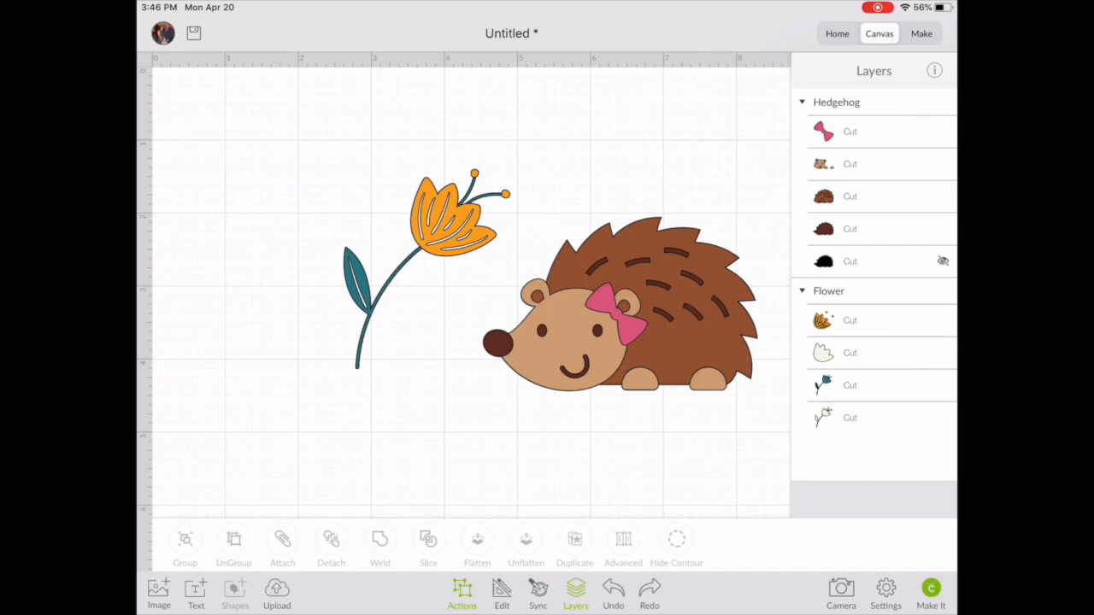
{"action": "left_click", "coordinate": [616, 308]}
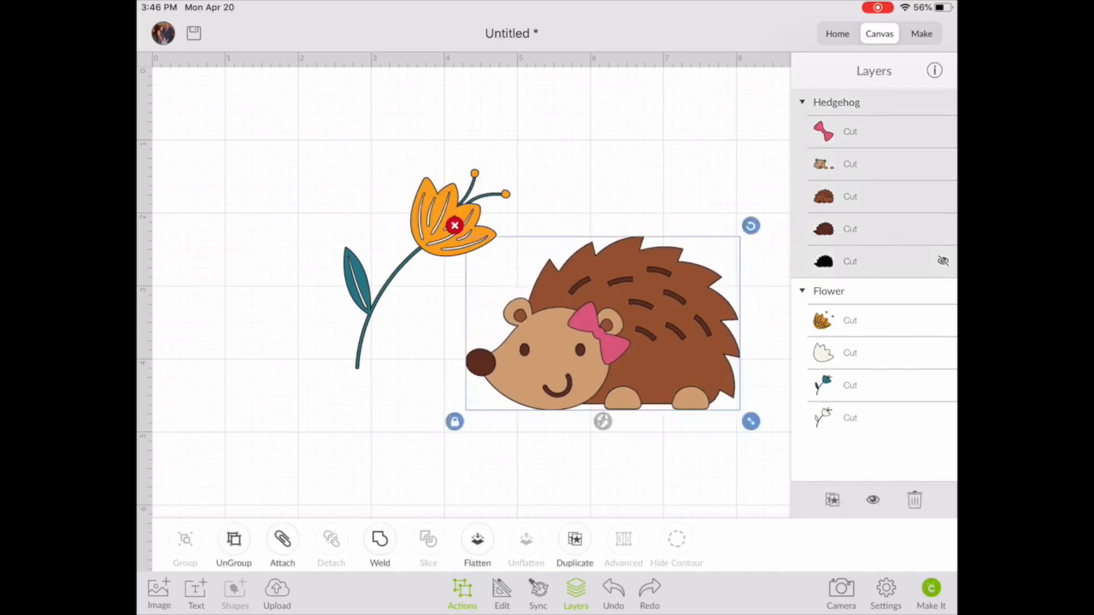
Step: Add 'Hello' text in a writing font after browsing the font filters
{"action": "left_click", "coordinate": [196, 594]}
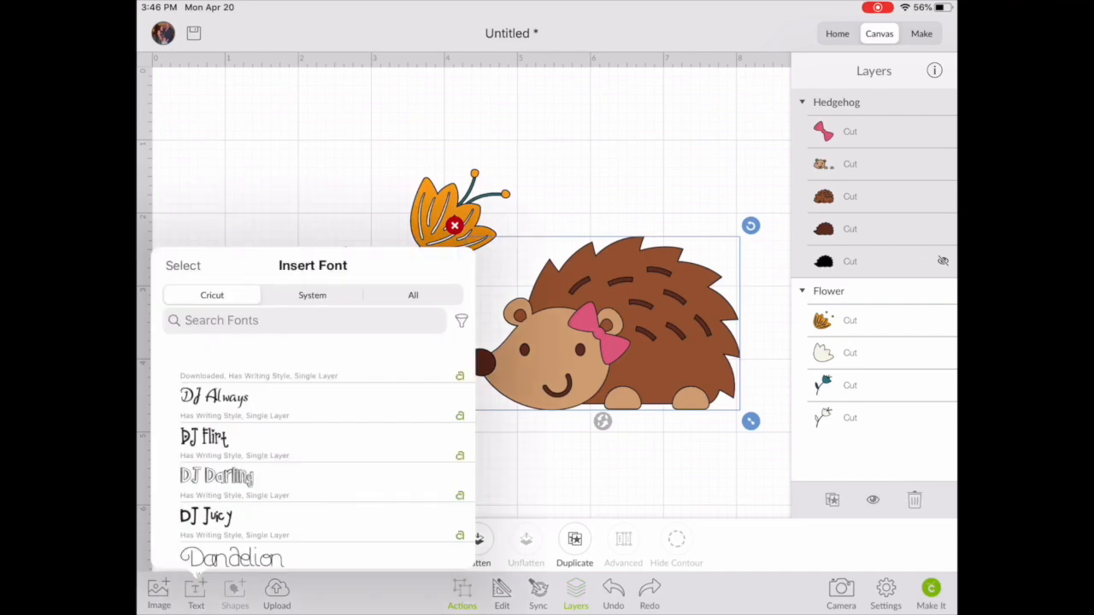
{"action": "left_click", "coordinate": [461, 320]}
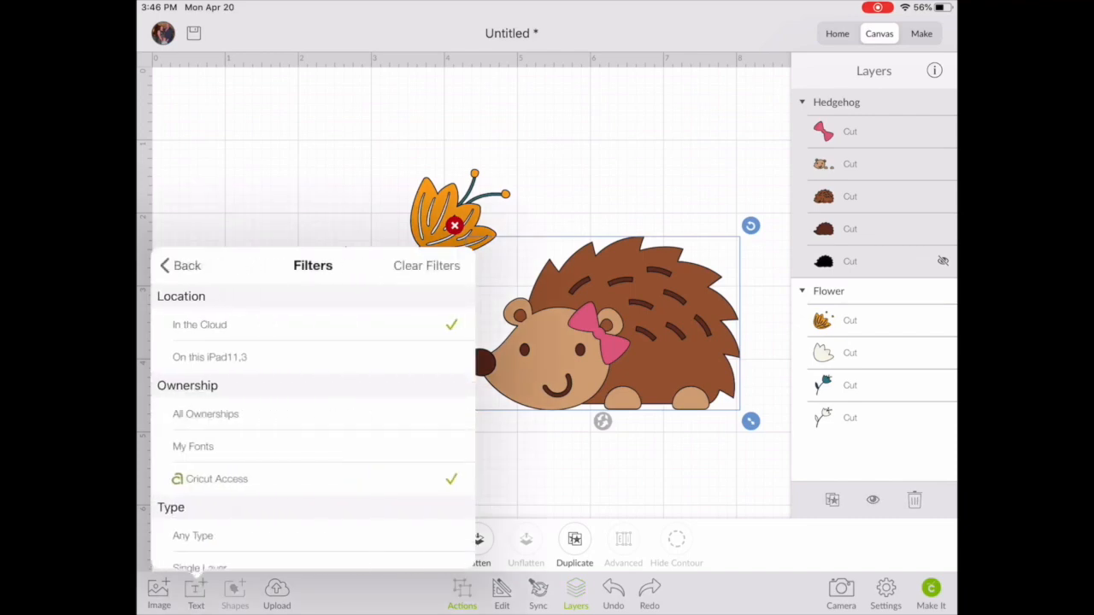
{"action": "scroll", "scroll_direction": "down", "scroll_amount": 3}
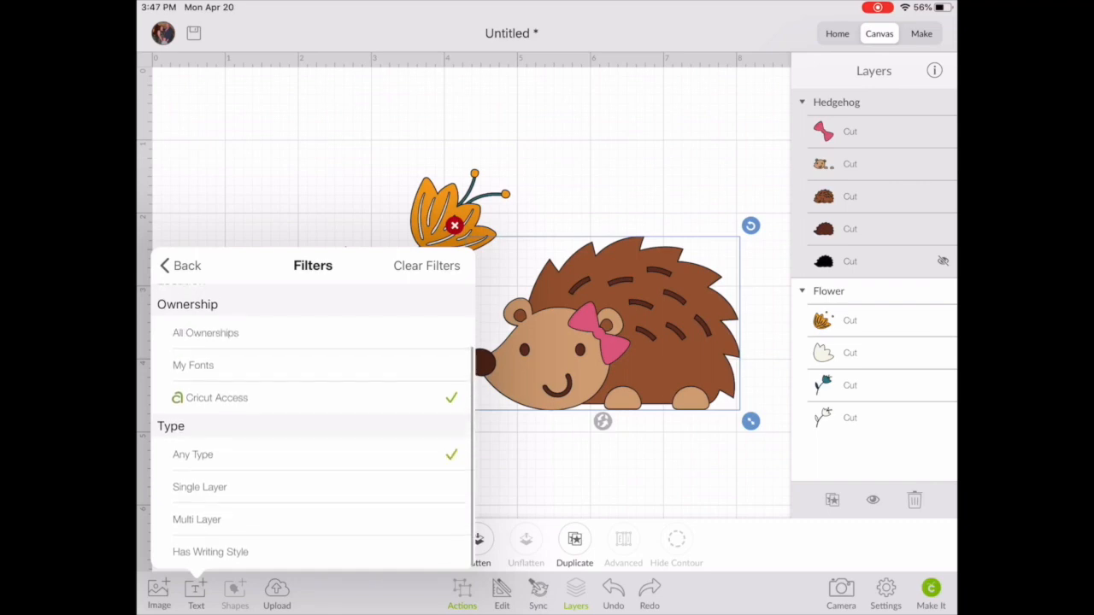
{"action": "left_click", "coordinate": [180, 265]}
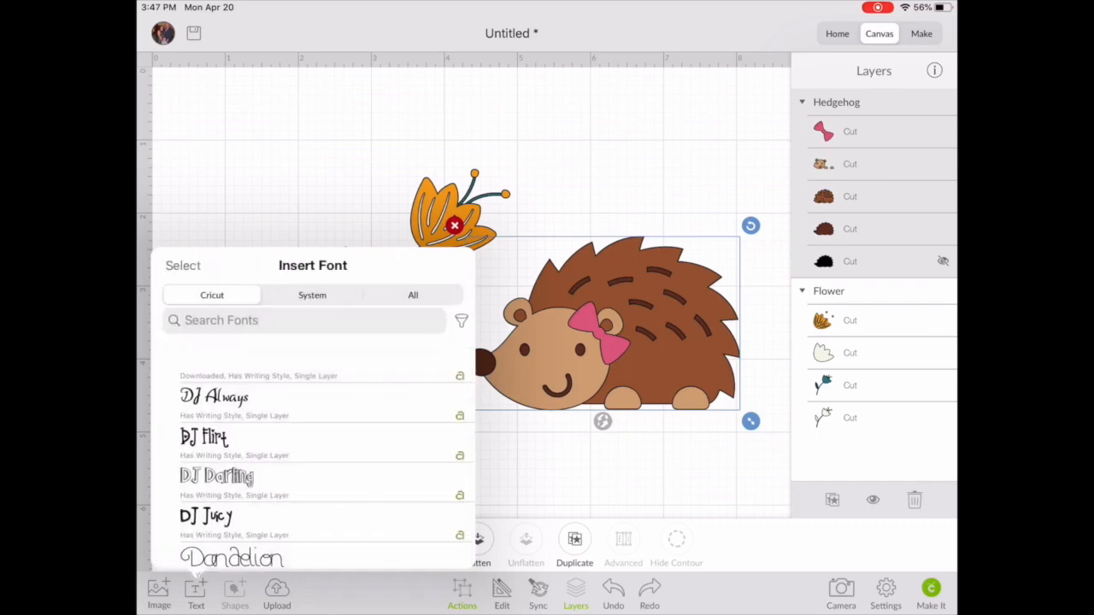
{"action": "scroll", "scroll_direction": "down", "scroll_amount": 3}
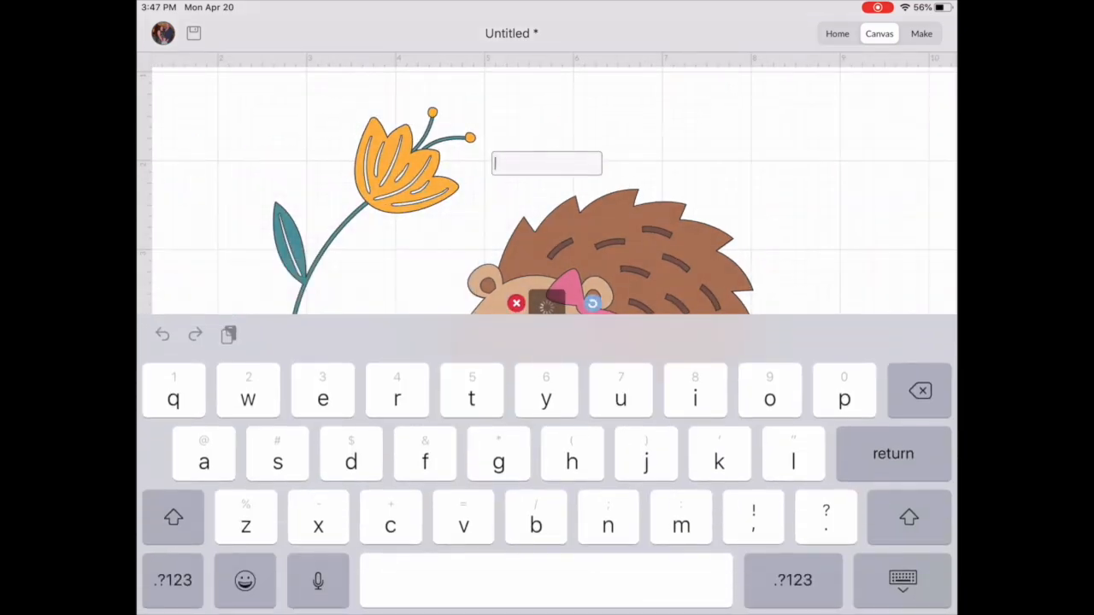
{"action": "type", "text": "Hello"}
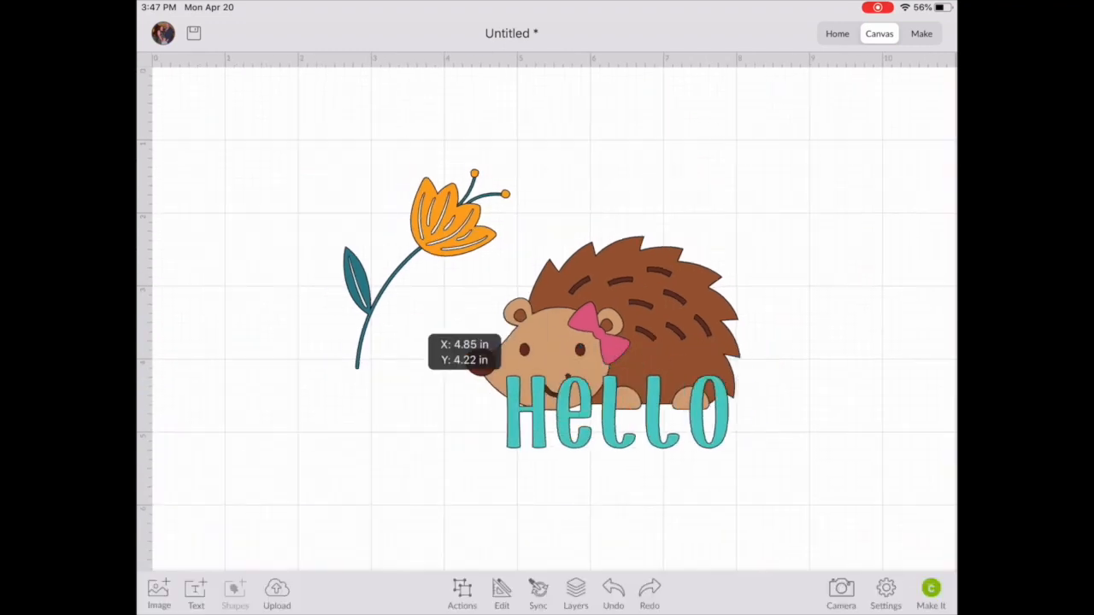
Step: Move Hello below the hedgehog, adjust its text alignment, and shift it right
{"action": "left_click_drag", "start_coordinate": [616, 410], "coordinate": [346, 453]}
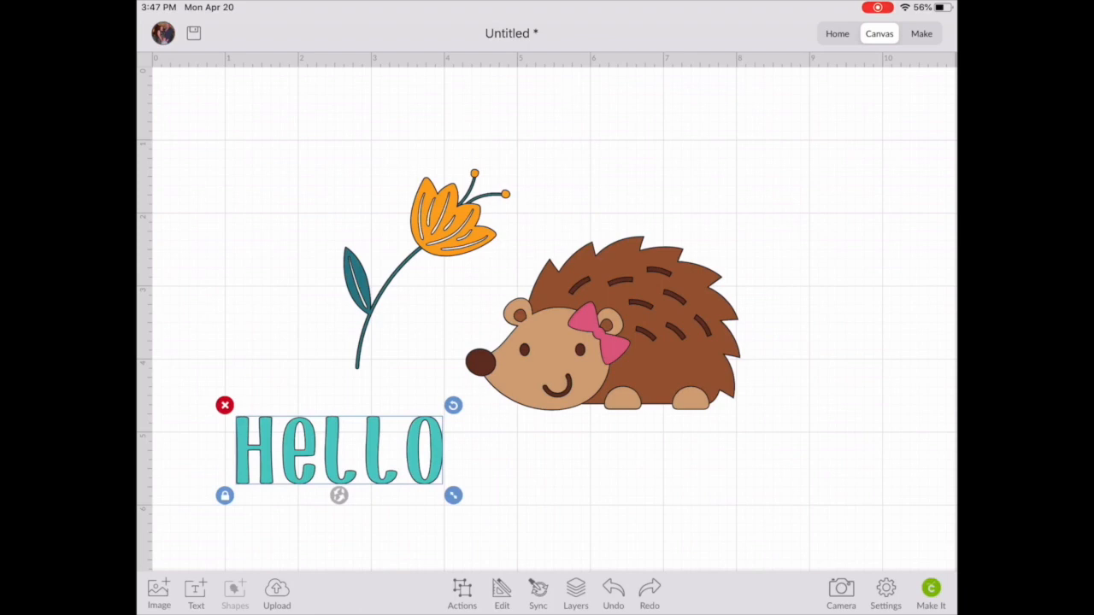
{"action": "left_click", "coordinate": [502, 593]}
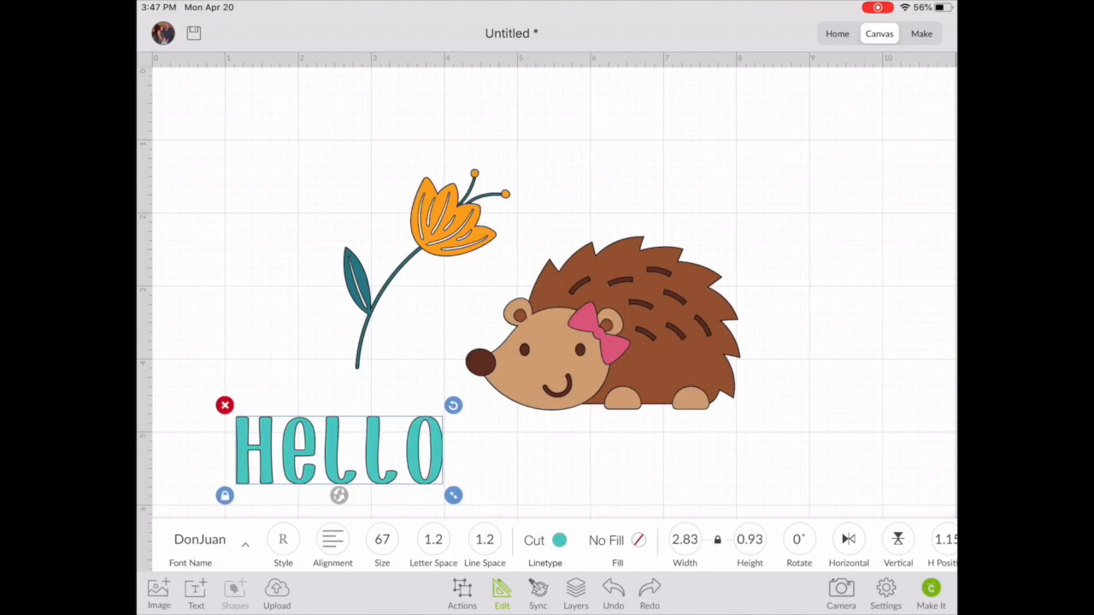
{"action": "left_click", "coordinate": [332, 540]}
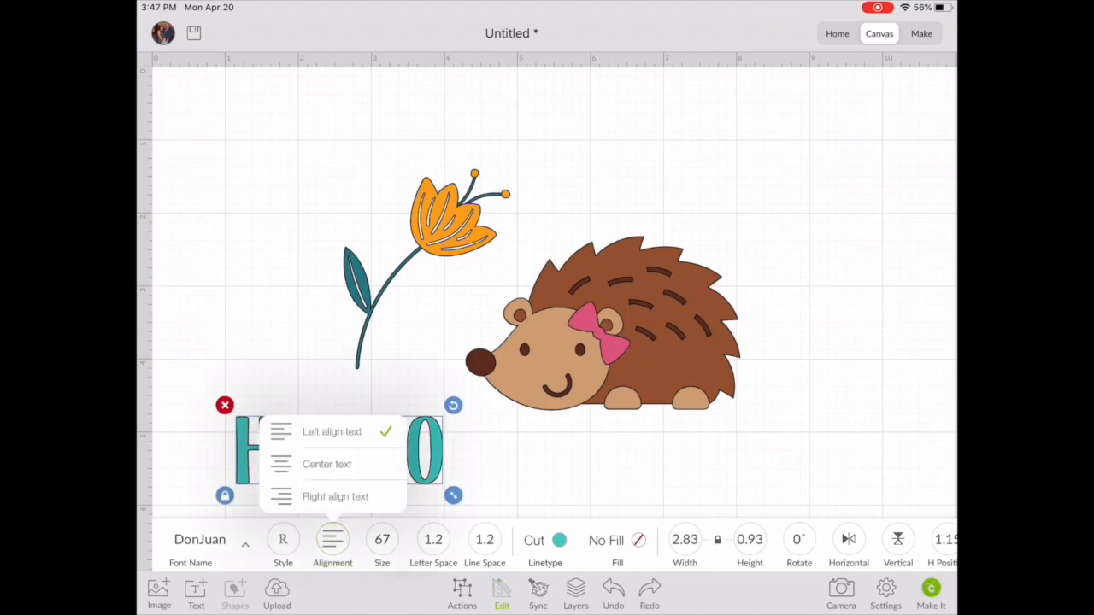
{"action": "left_click", "coordinate": [282, 545]}
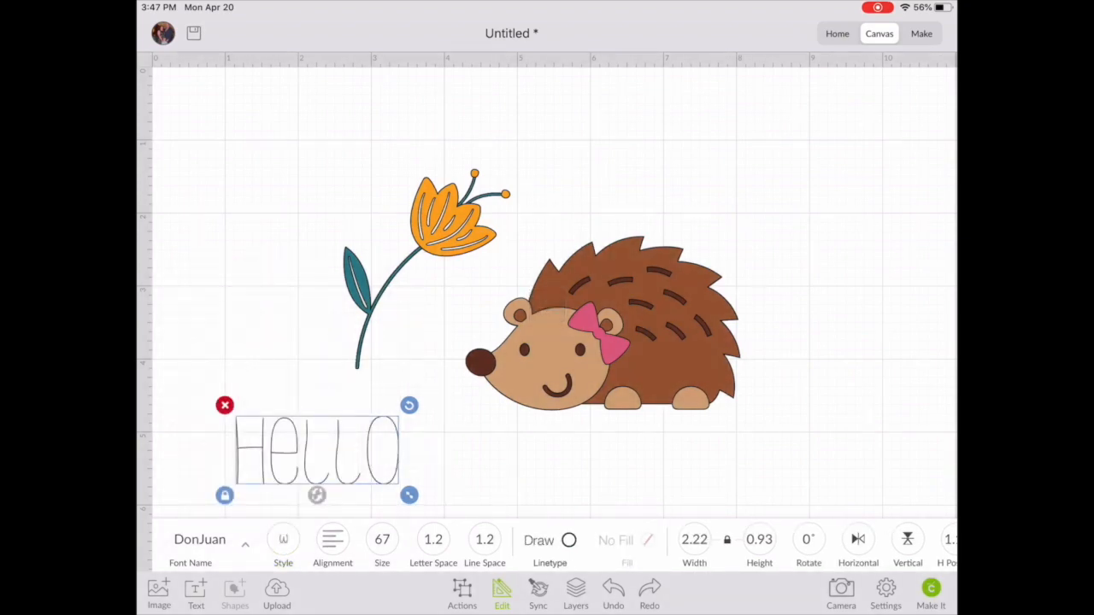
{"action": "left_click", "coordinate": [199, 539]}
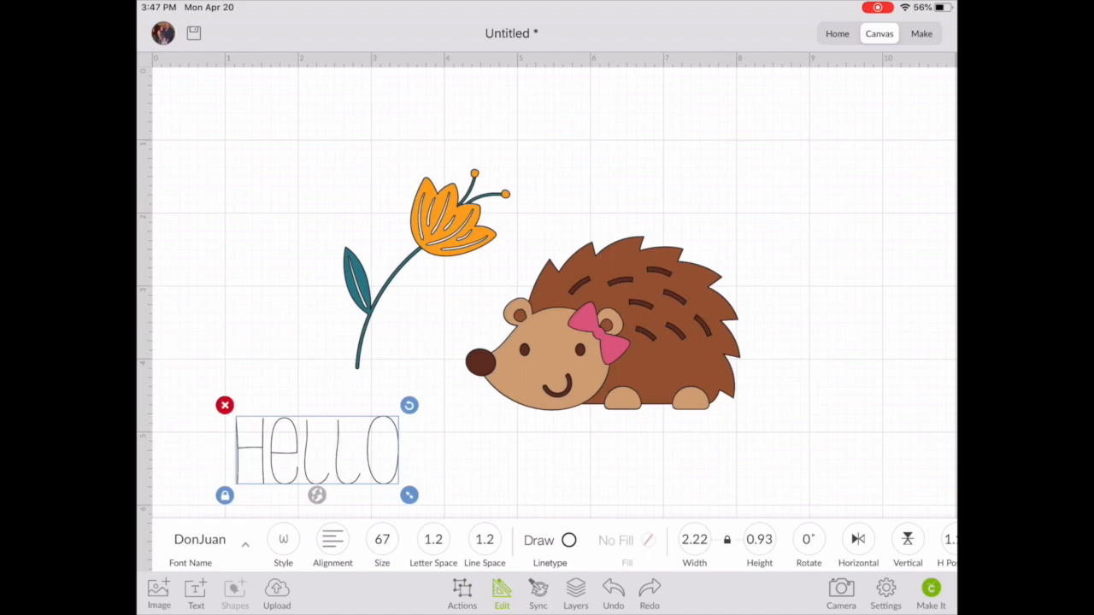
{"action": "left_click_drag", "start_coordinate": [316, 450], "coordinate": [733, 467]}
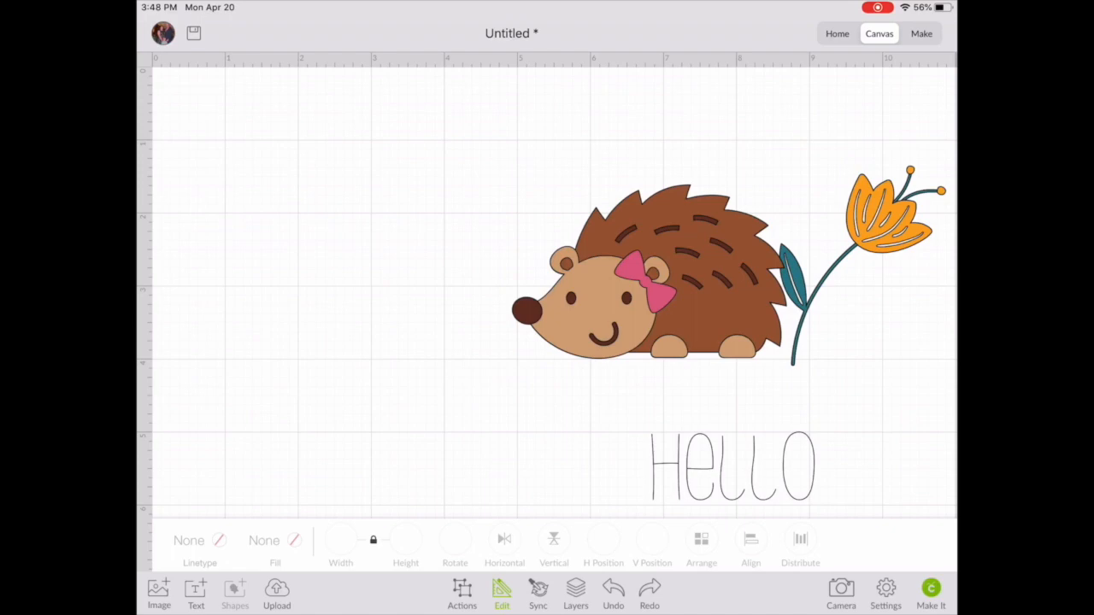
Step: Search the image library for Square and insert a square image onto the canvas
{"action": "left_click", "coordinate": [159, 594]}
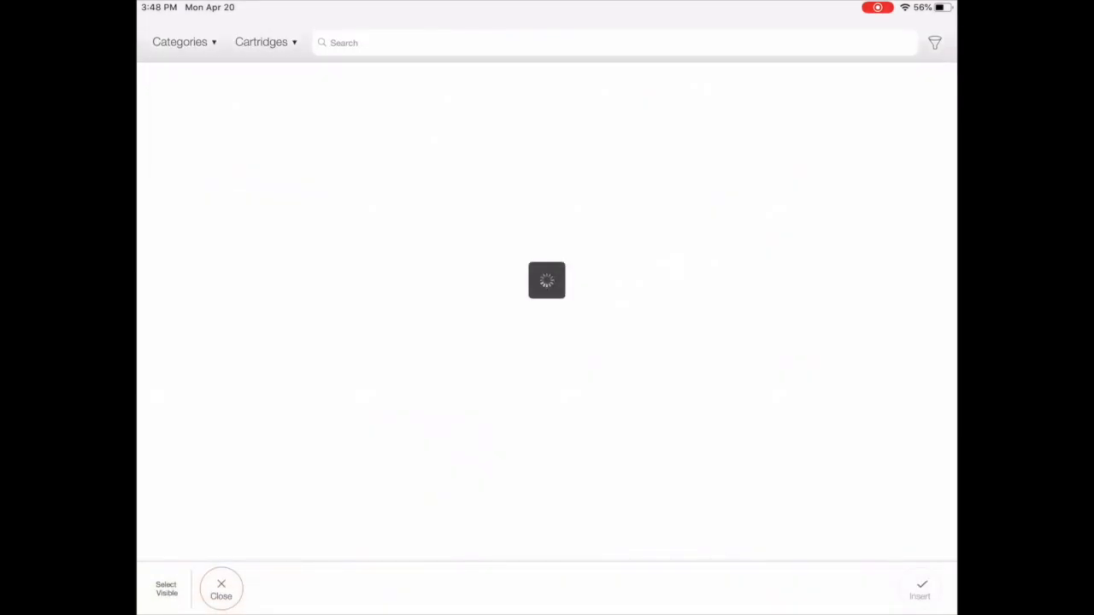
{"action": "type", "text": "sd"}
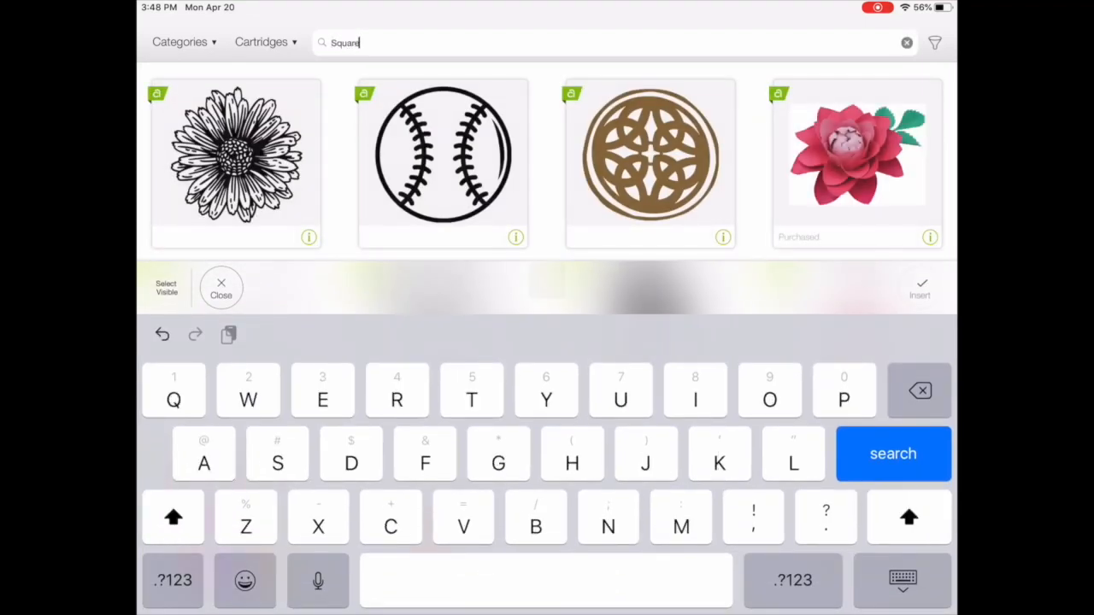
{"action": "left_click", "coordinate": [892, 454]}
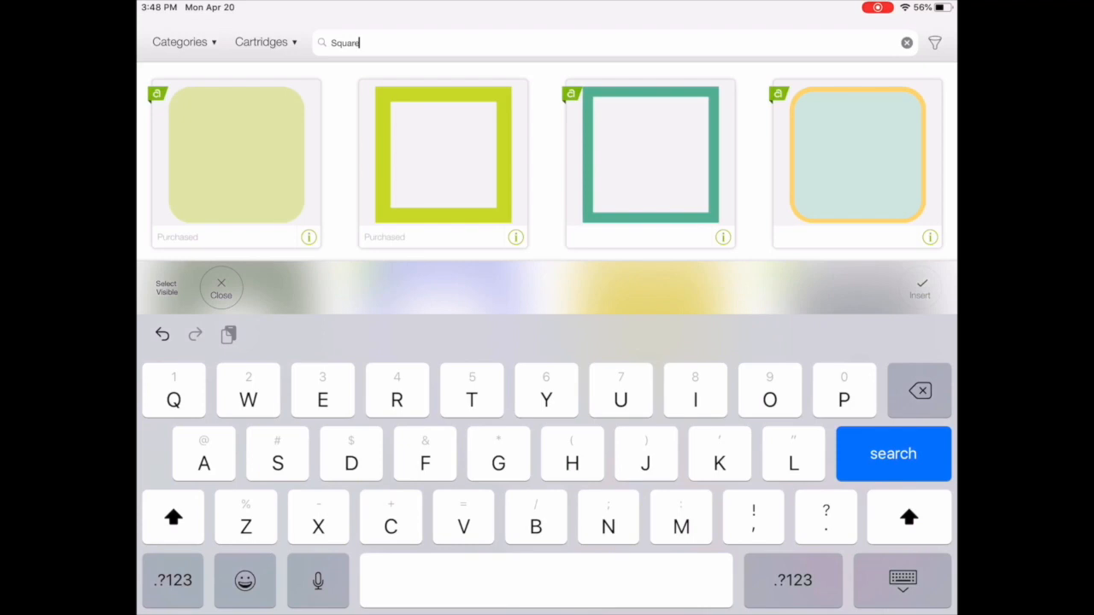
{"action": "left_click", "coordinate": [934, 42]}
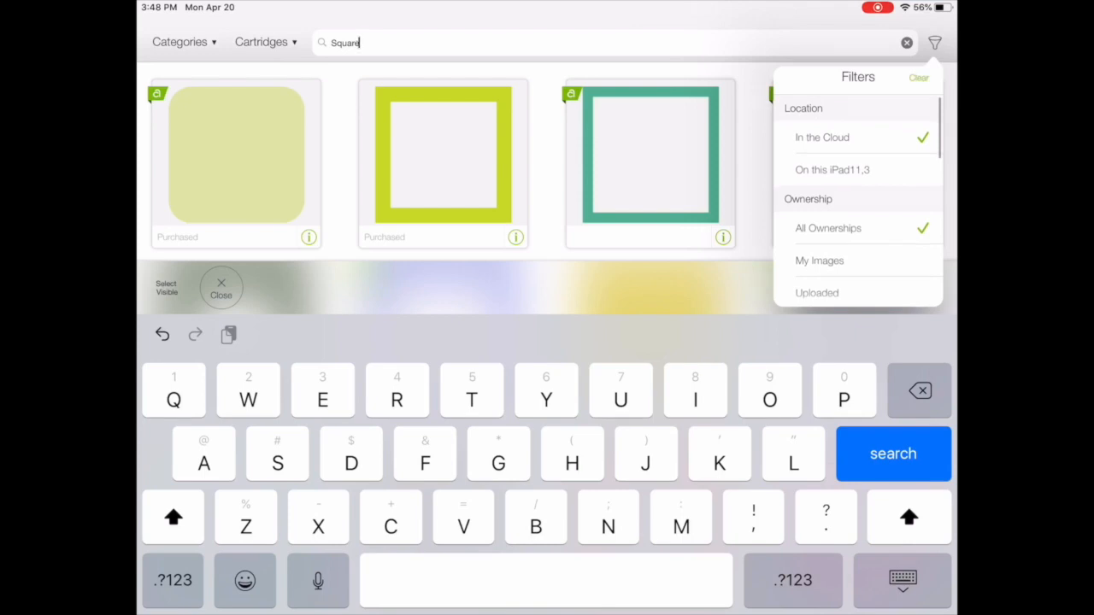
{"action": "left_click", "coordinate": [179, 42]}
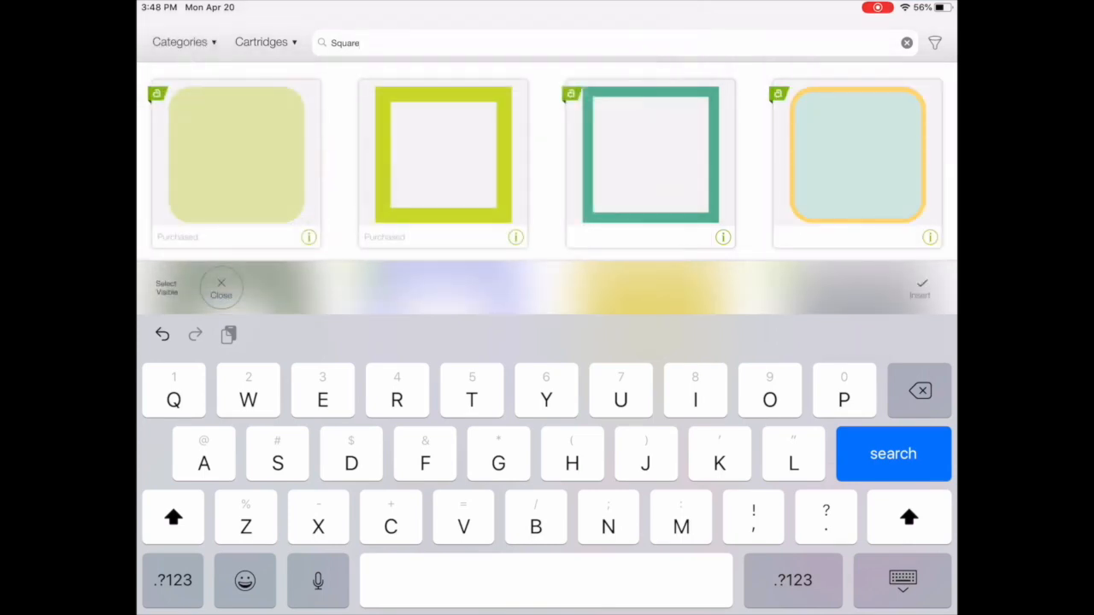
{"action": "left_click", "coordinate": [857, 156]}
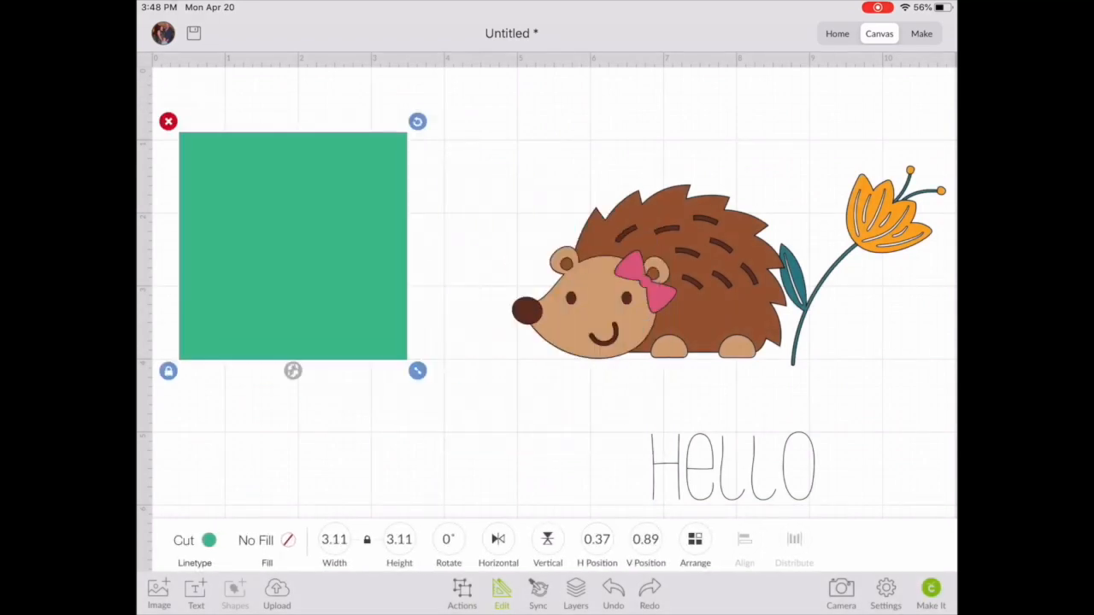
Step: Unlock the green square's proportions, stretch it to 11 inches wide, and reopen the image library
{"action": "left_click", "coordinate": [334, 539]}
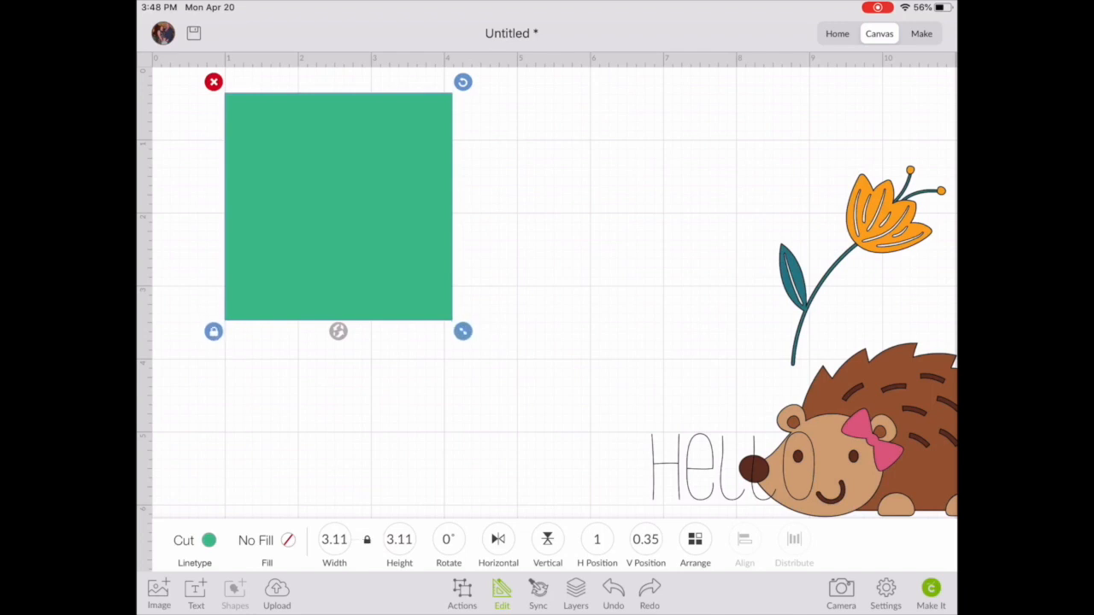
{"action": "left_click", "coordinate": [213, 332]}
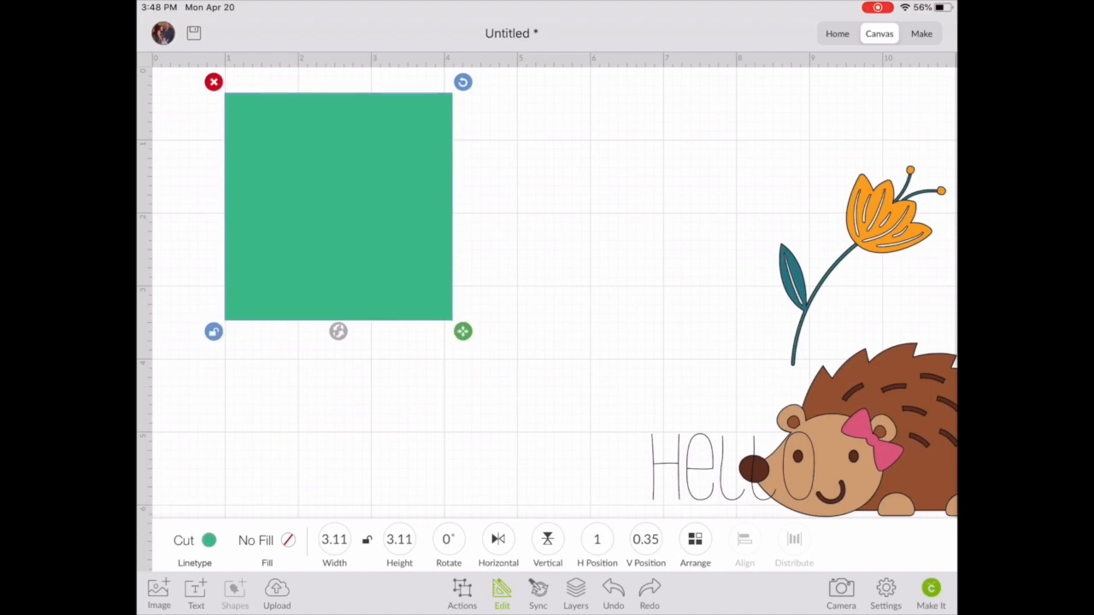
{"action": "left_click", "coordinate": [334, 539]}
{"action": "type", "text": "11"}
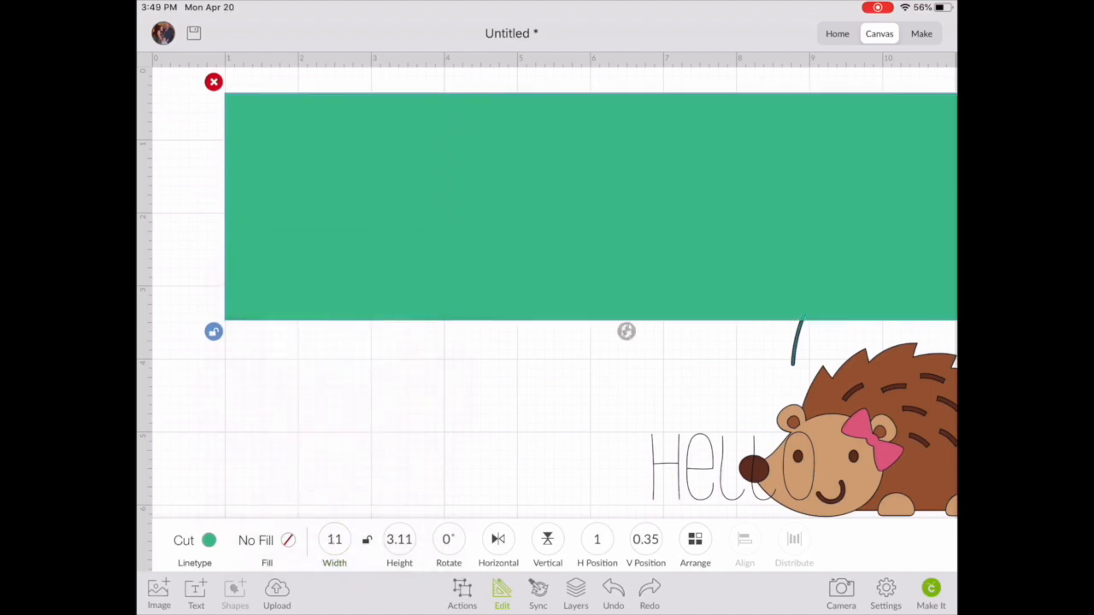
{"action": "left_click", "coordinate": [399, 539]}
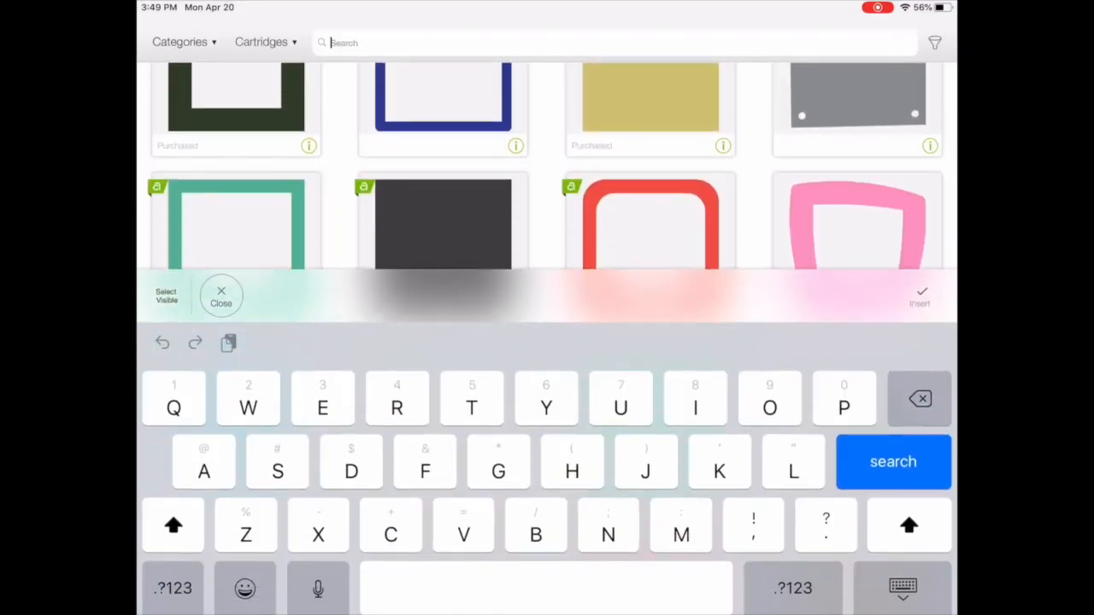
Step: Insert a score line from the image library and stretch it to the card's full height
{"action": "type", "text": "sd"}
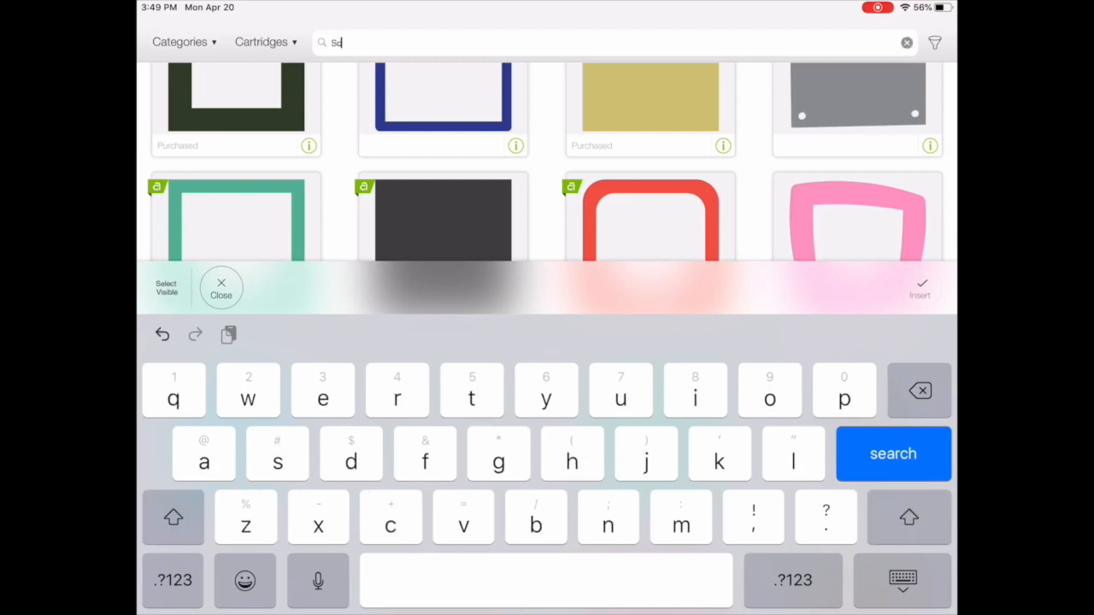
{"action": "left_click", "coordinate": [608, 517]}
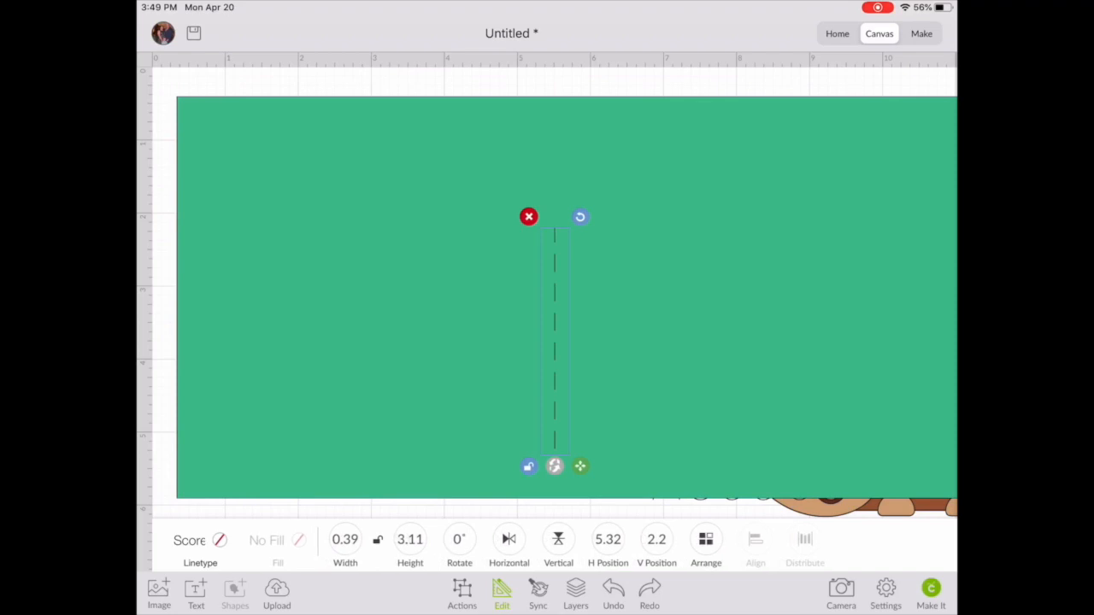
{"action": "left_click", "coordinate": [412, 539]}
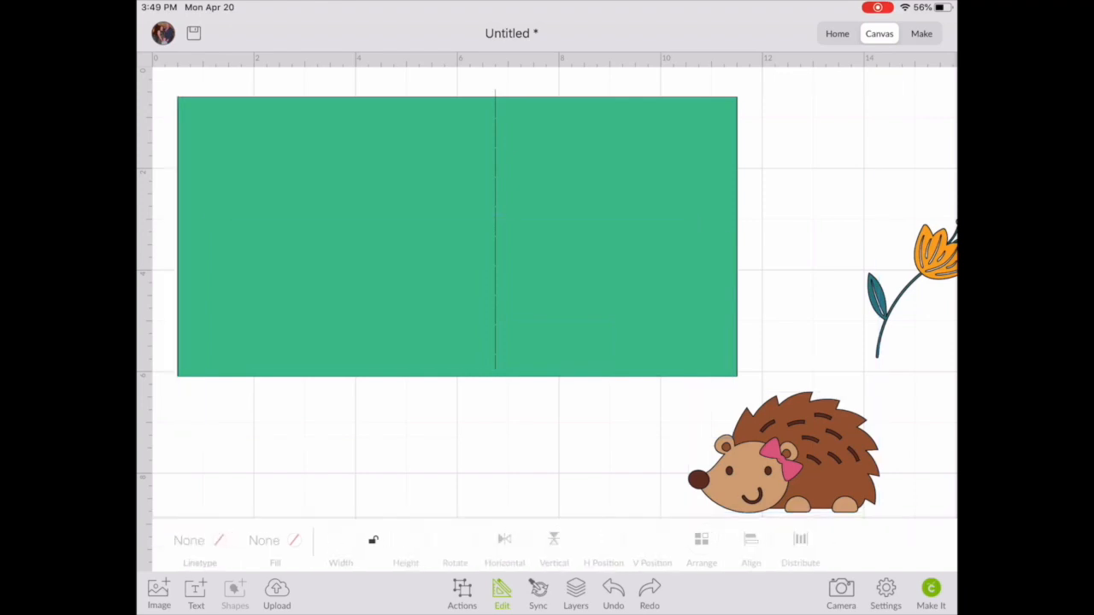
Step: Center the score line horizontally on the card base and attach the two together
{"action": "left_click", "coordinate": [457, 235]}
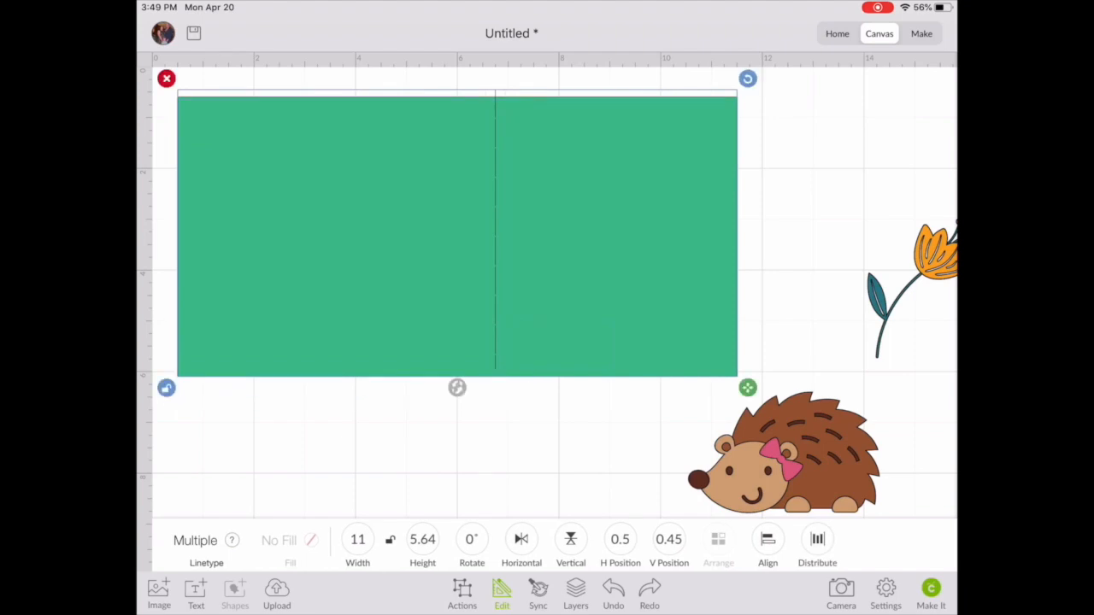
{"action": "left_click", "coordinate": [766, 539]}
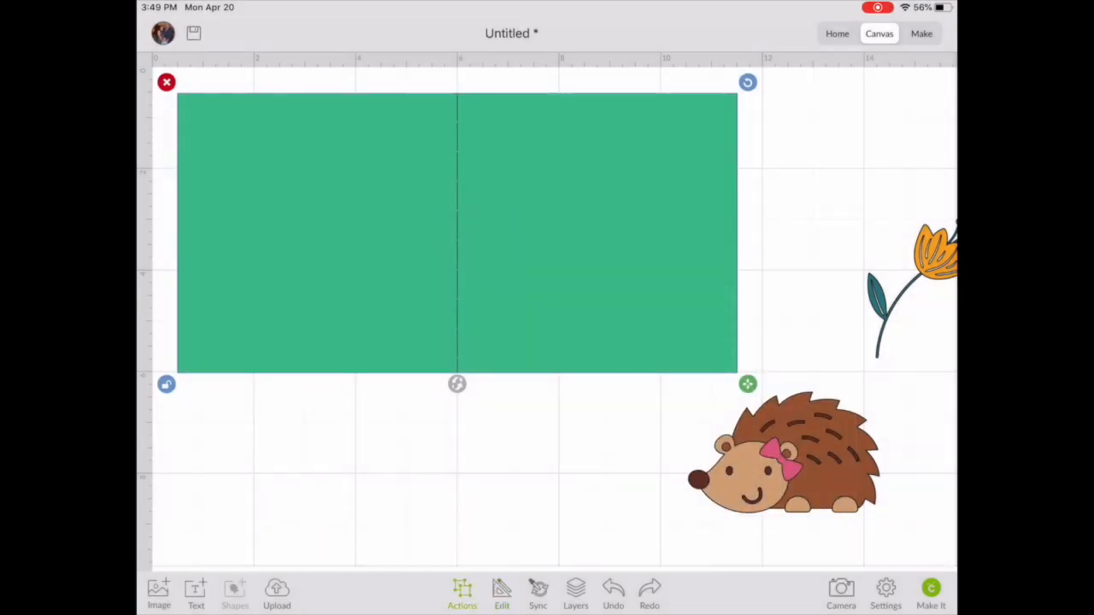
{"action": "left_click", "coordinate": [462, 594]}
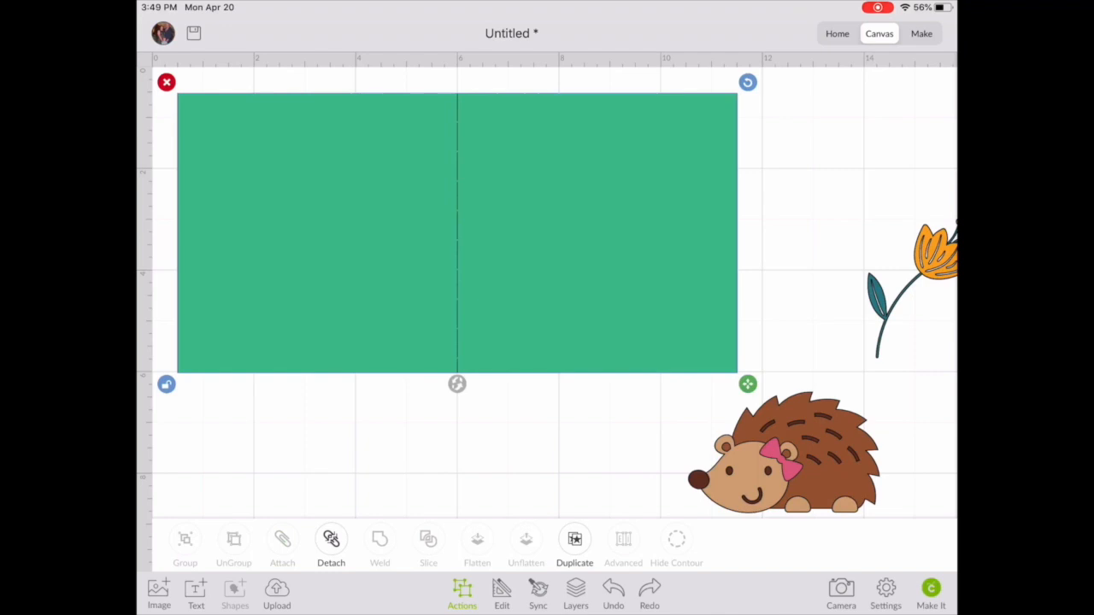
{"action": "left_click_drag", "start_coordinate": [457, 231], "coordinate": [529, 299]}
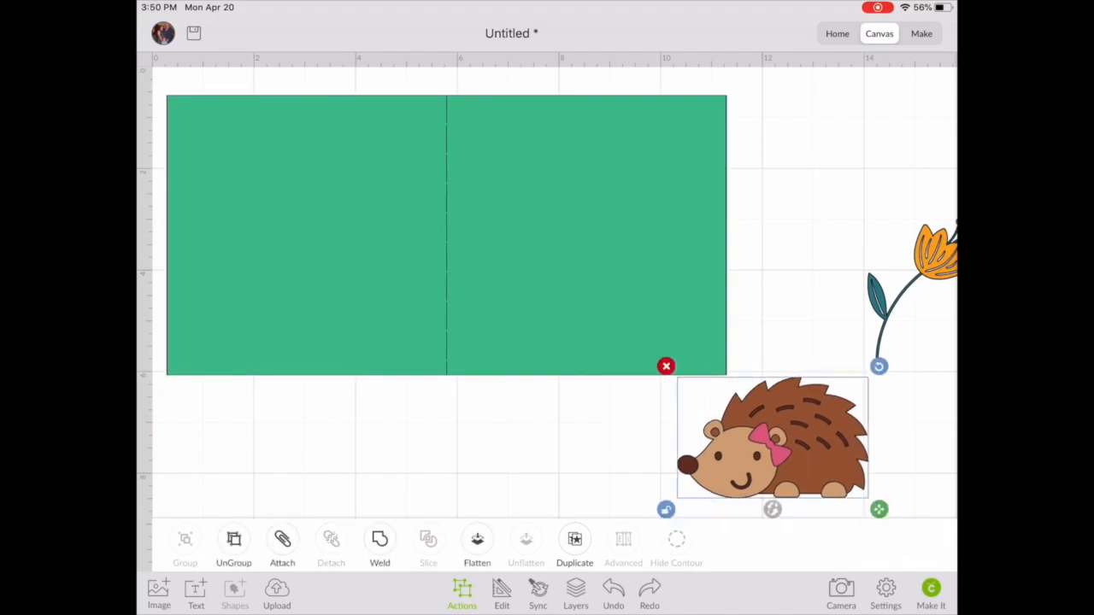
Step: Flatten the hedgehog into one print-then-cut layer and show the layers list
{"action": "left_click", "coordinate": [477, 540]}
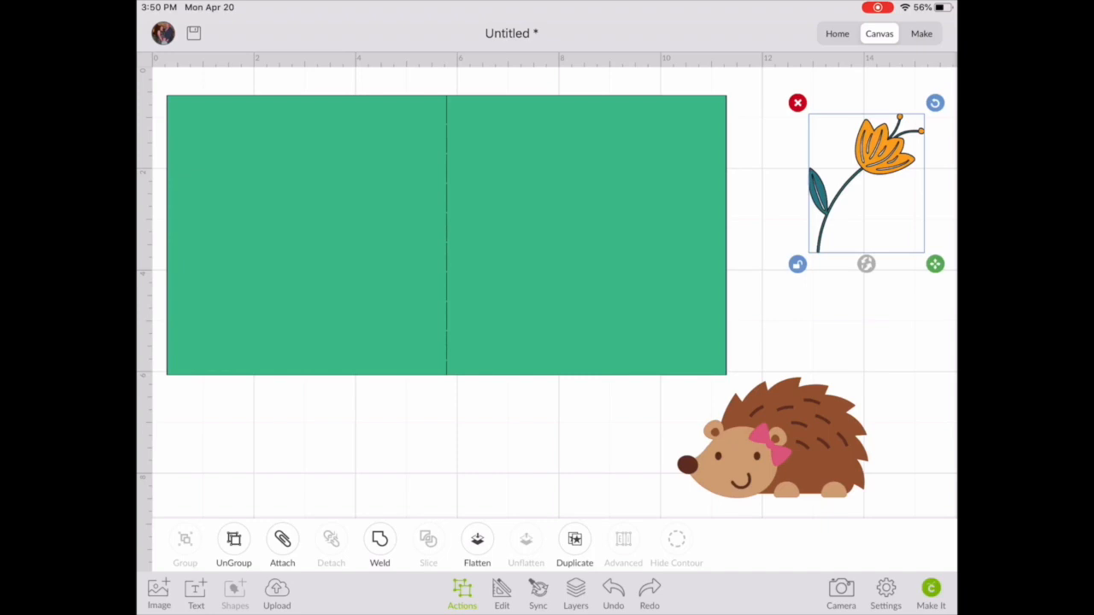
{"action": "left_click", "coordinate": [575, 594]}
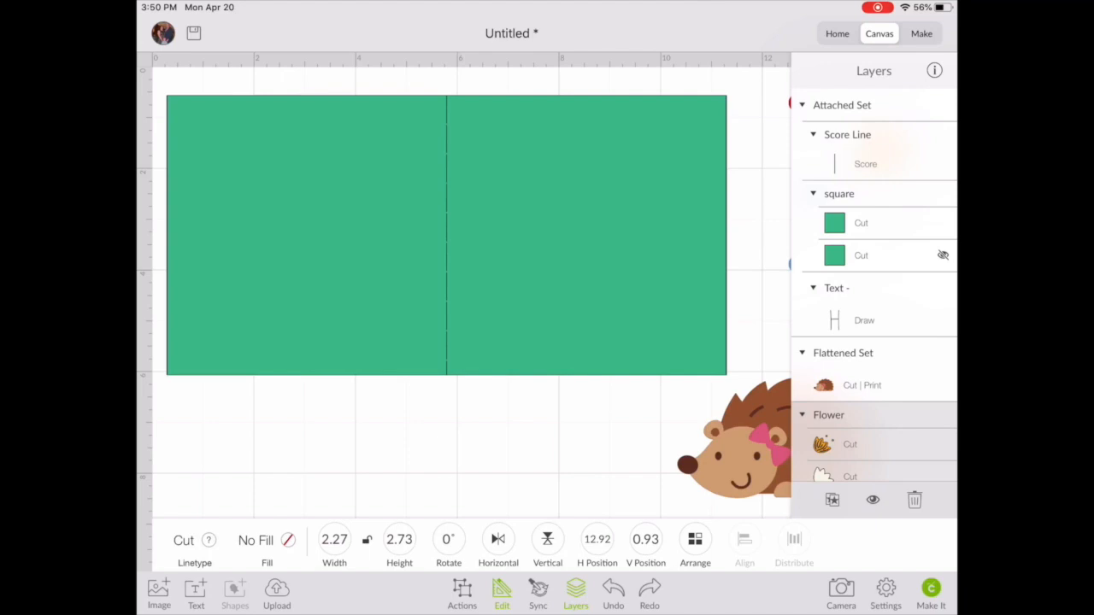
{"action": "left_click", "coordinate": [276, 594]}
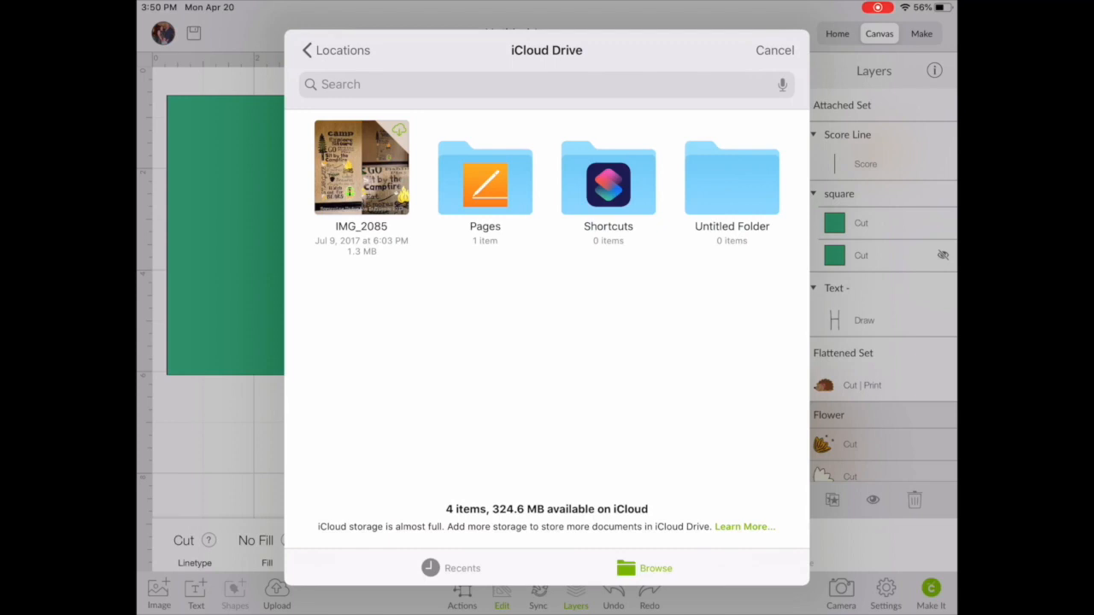
{"action": "left_click", "coordinate": [773, 50]}
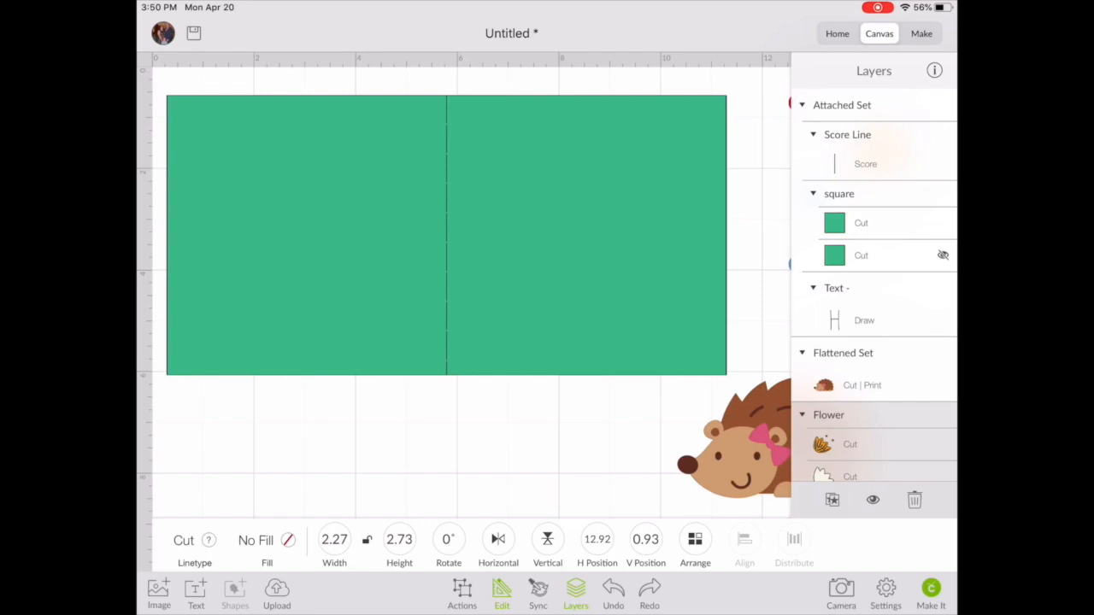